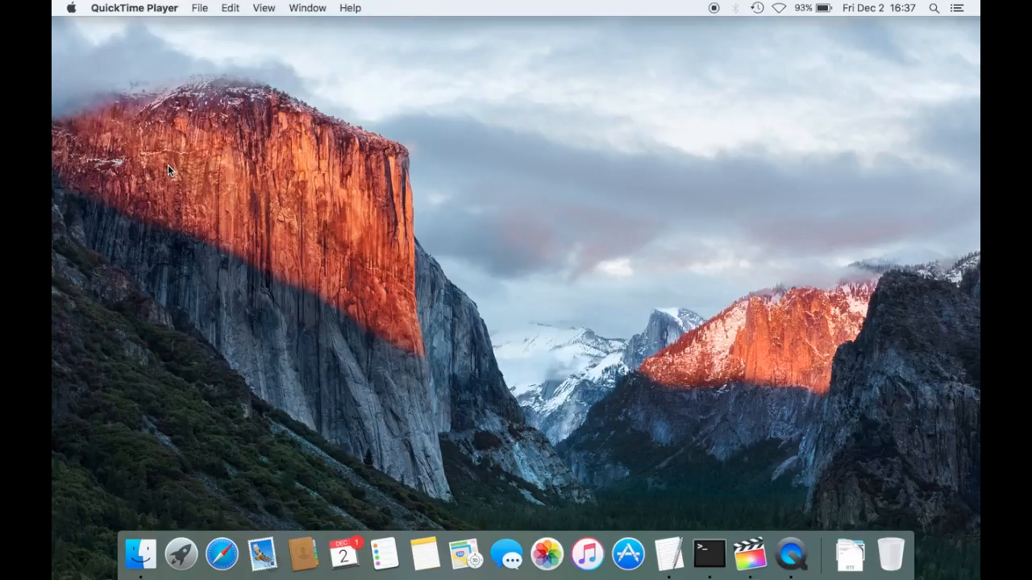
mouse_move(181, 554)
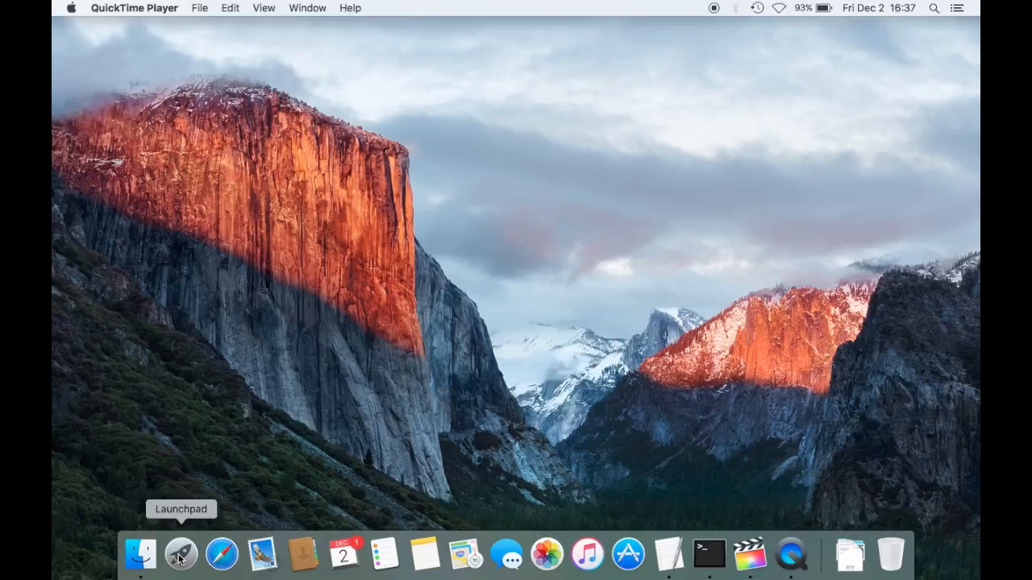
mouse_move(181, 557)
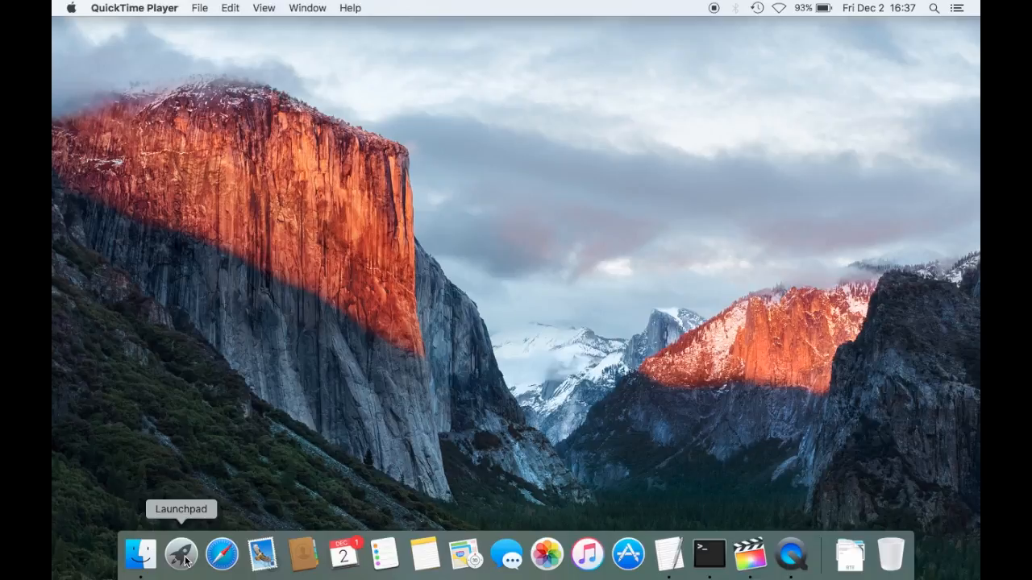
- Open Launchpad's Other folder of utilities to reach Image Capture
left_click(180, 554)
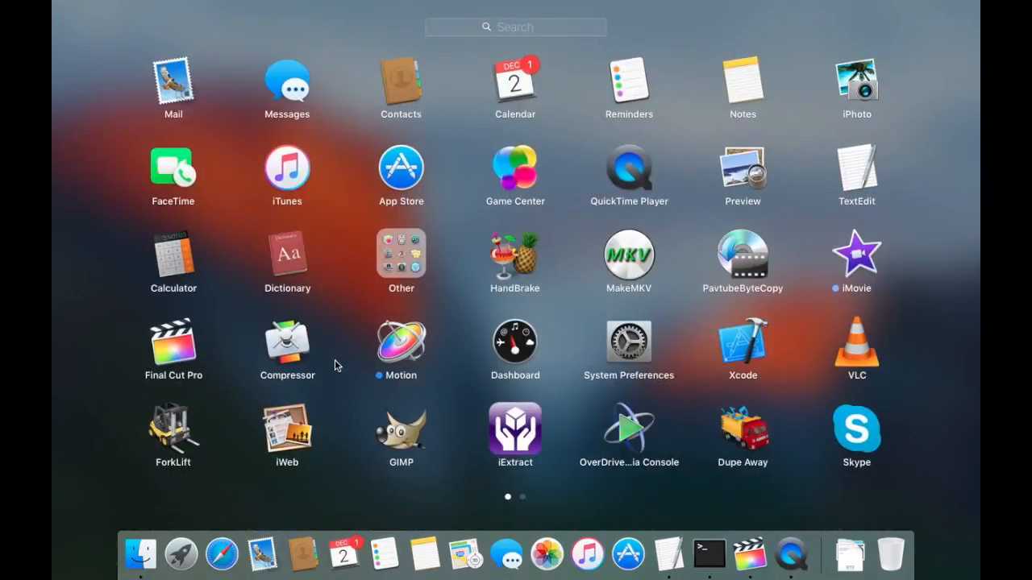
mouse_move(409, 253)
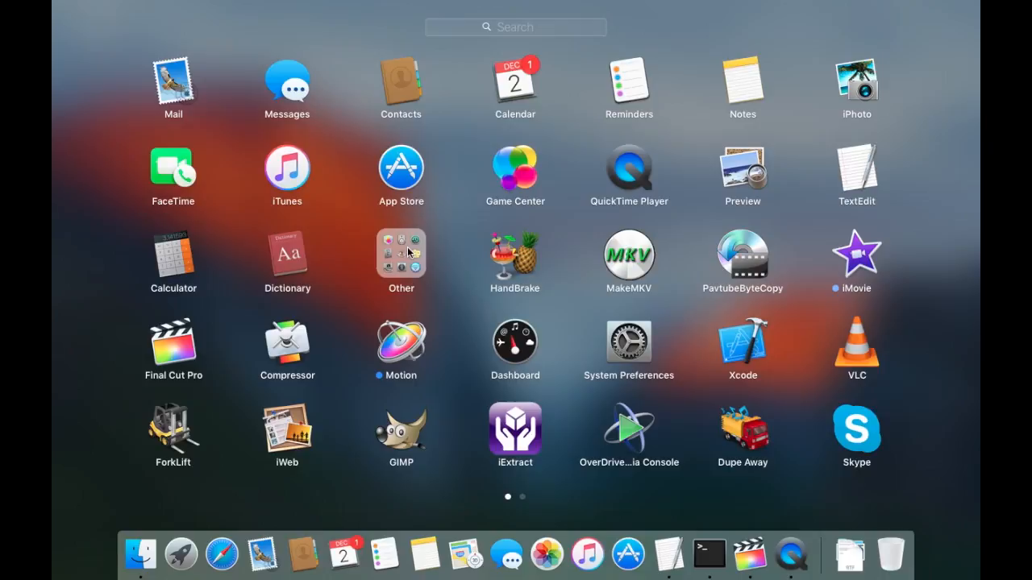
left_click(401, 254)
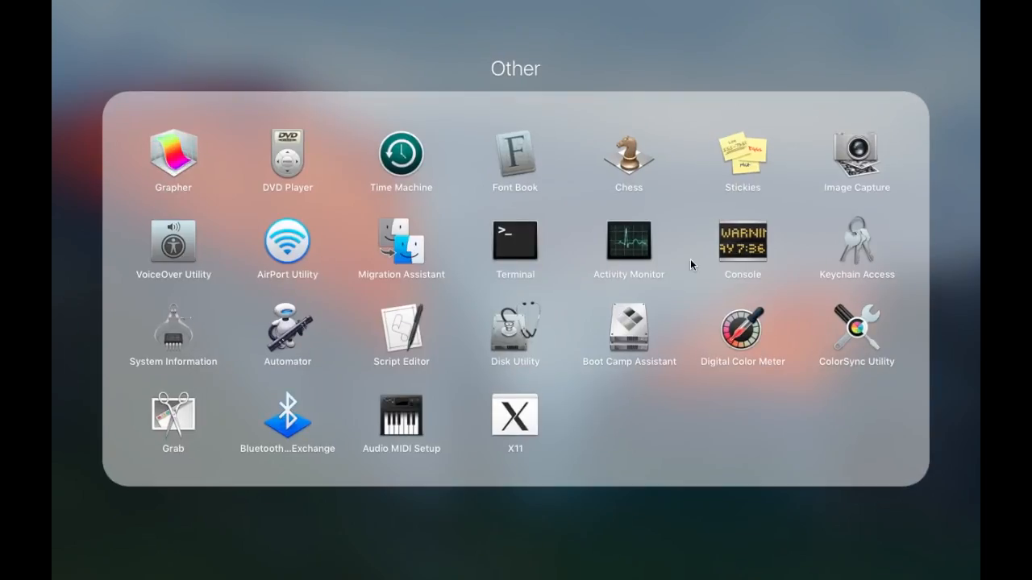
mouse_move(867, 157)
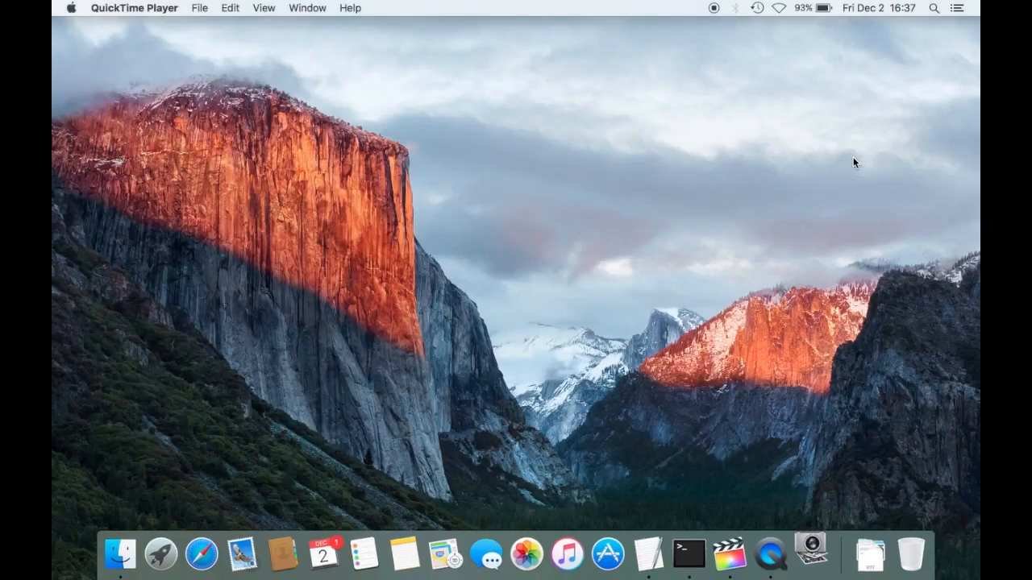
- Select the HP Officejet 6600 scanner and run an overview scan with details shown
left_click(809, 554)
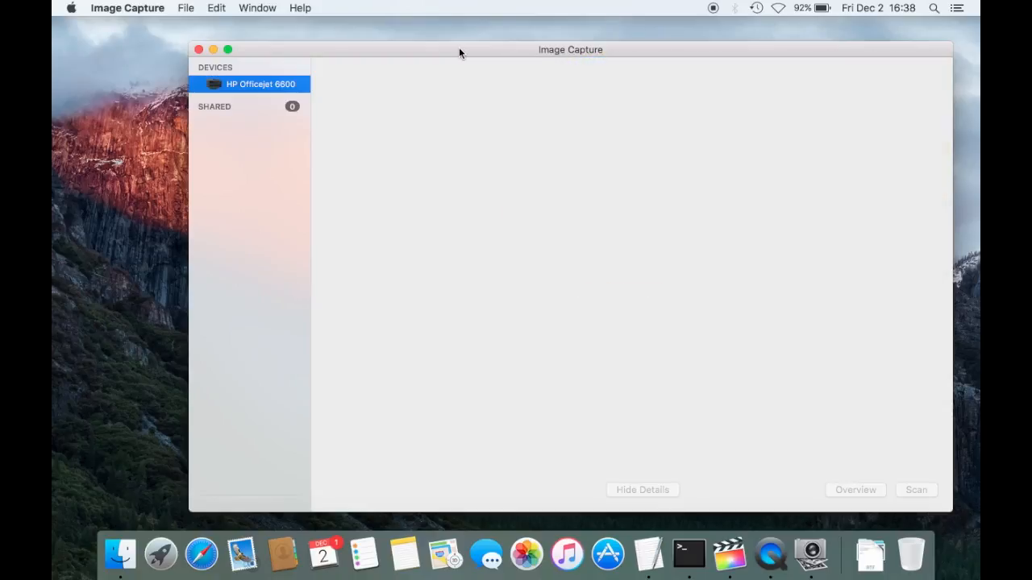
left_click(855, 490)
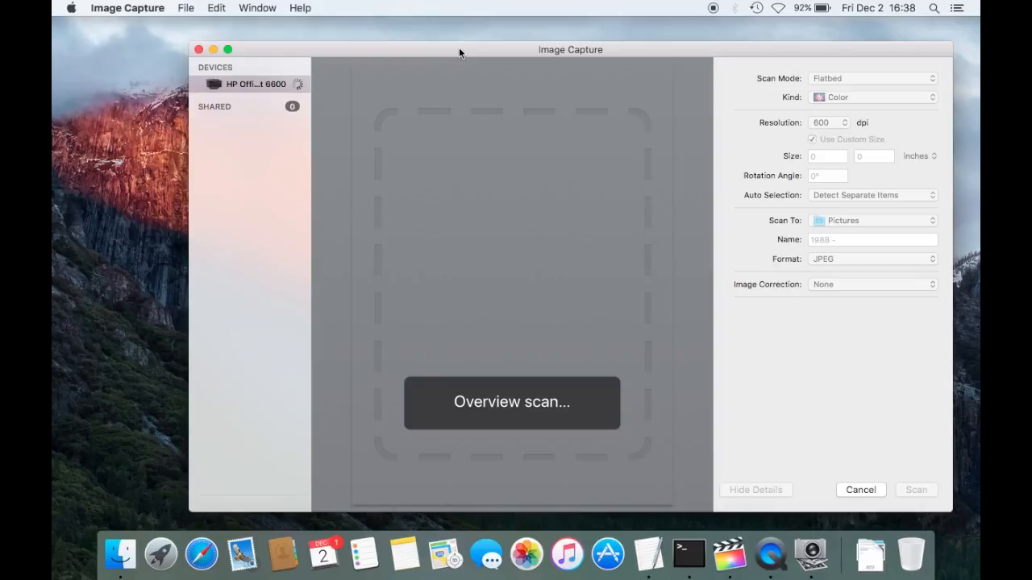
mouse_move(442, 99)
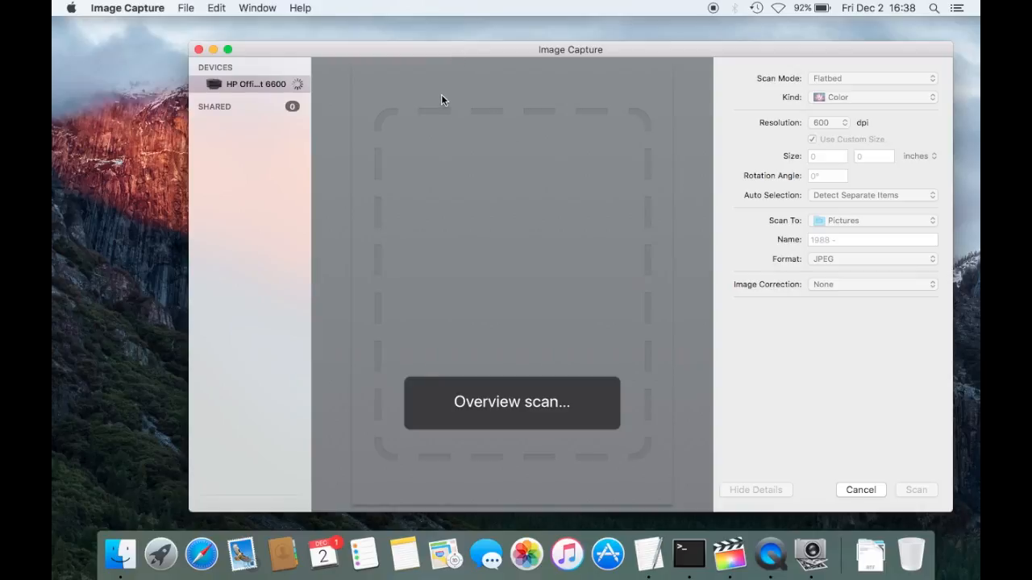
mouse_move(433, 107)
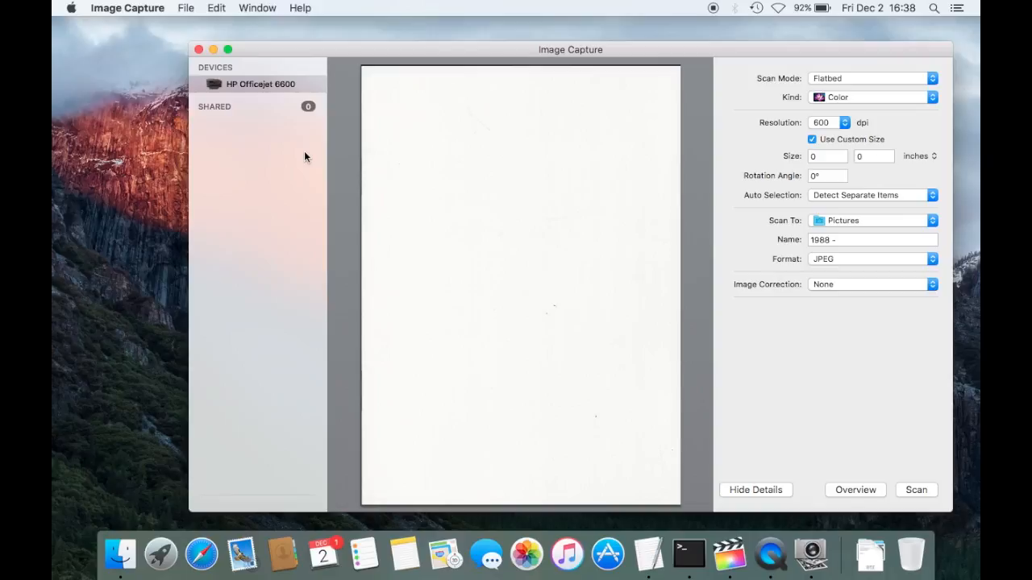
mouse_move(534, 60)
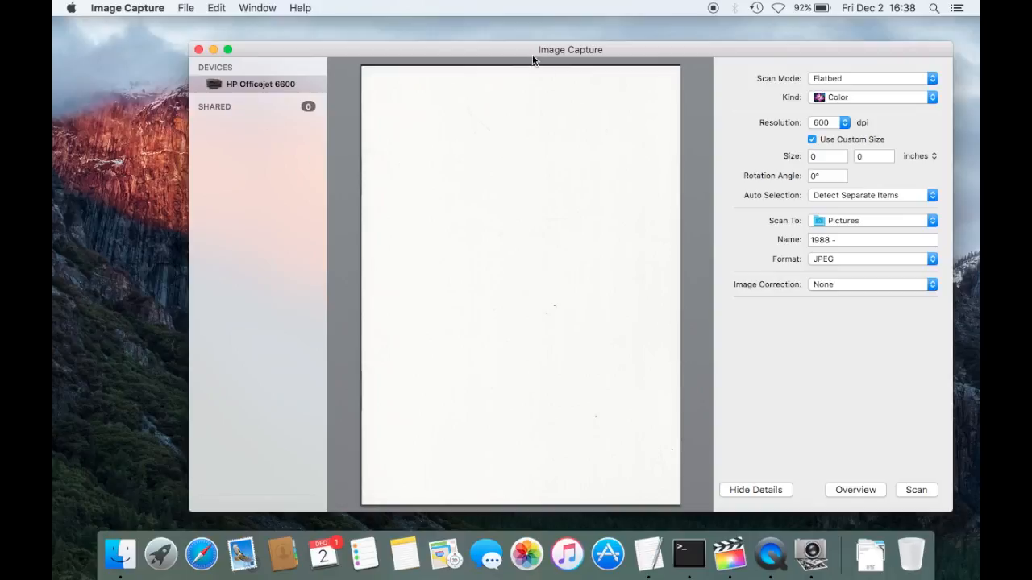
mouse_move(909, 109)
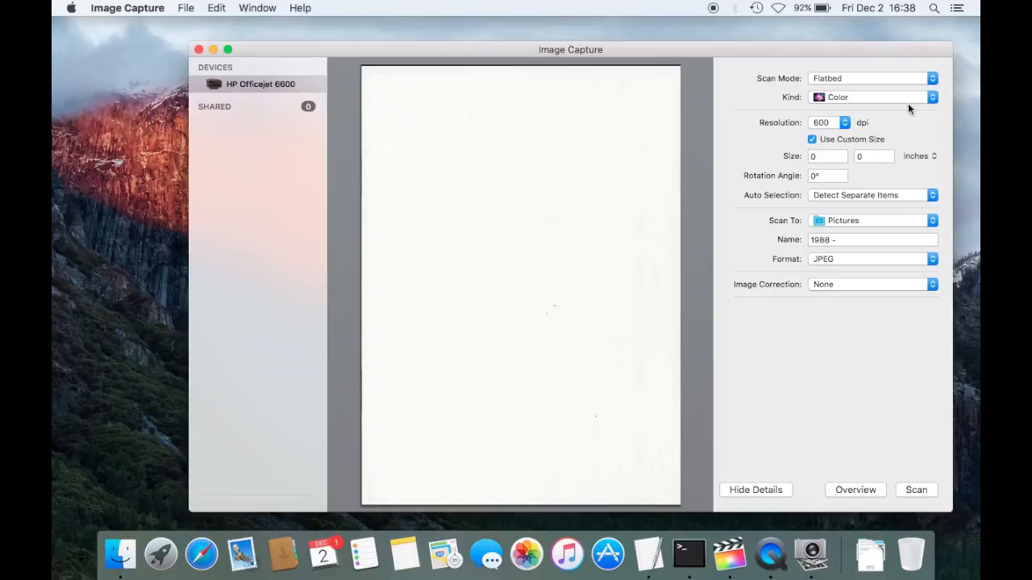
mouse_move(895, 95)
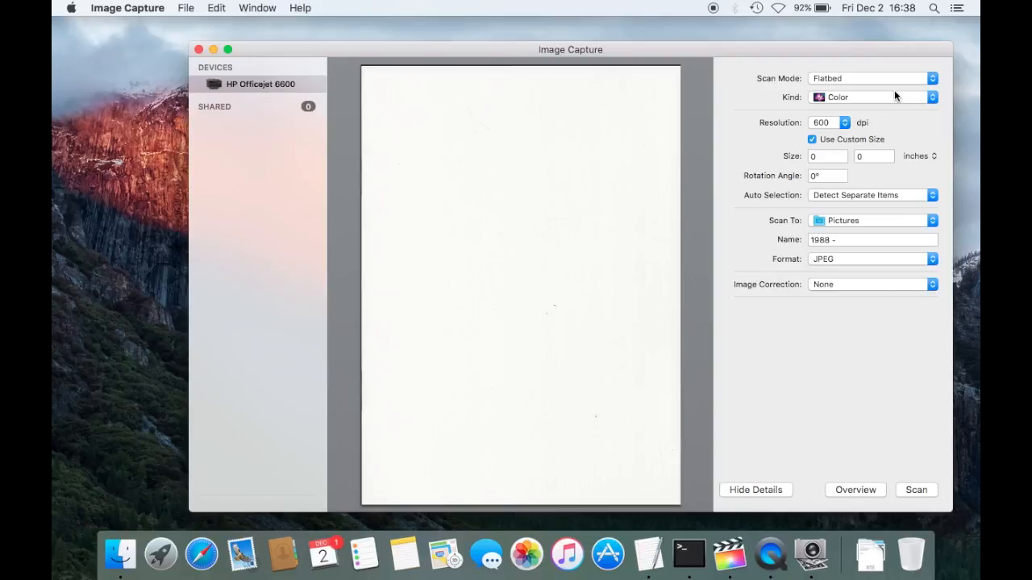
mouse_move(937, 113)
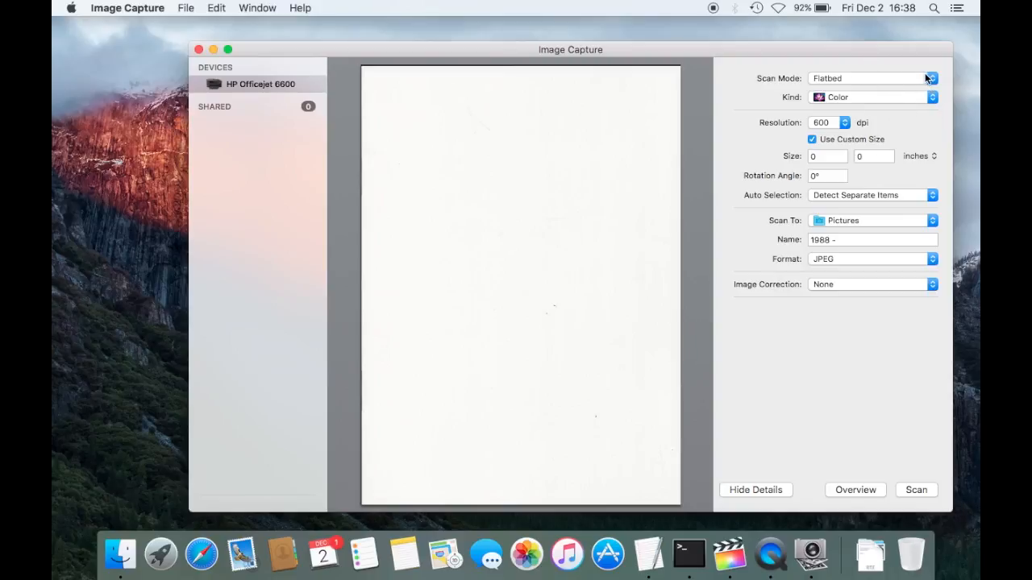
mouse_move(864, 74)
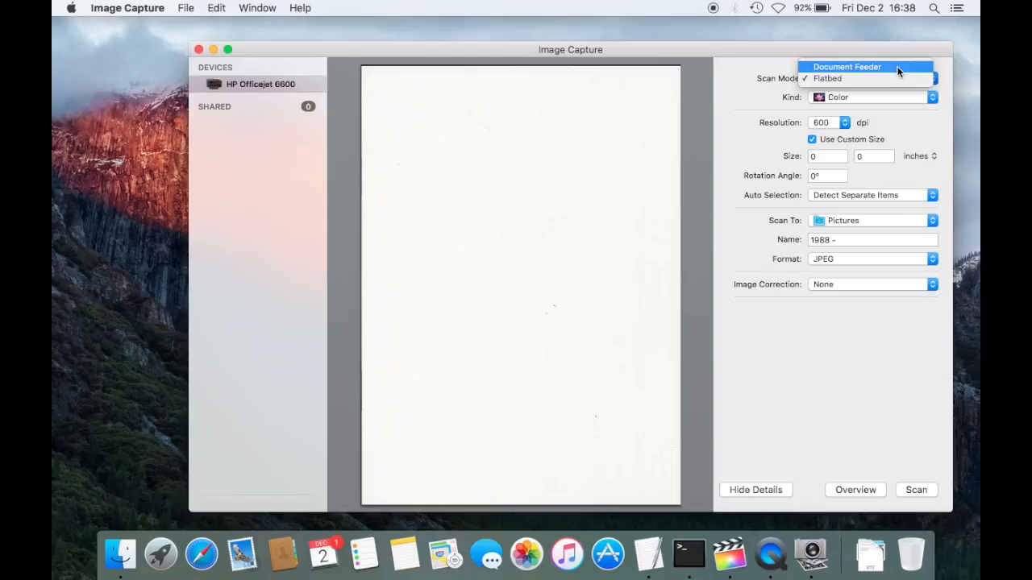
mouse_move(905, 74)
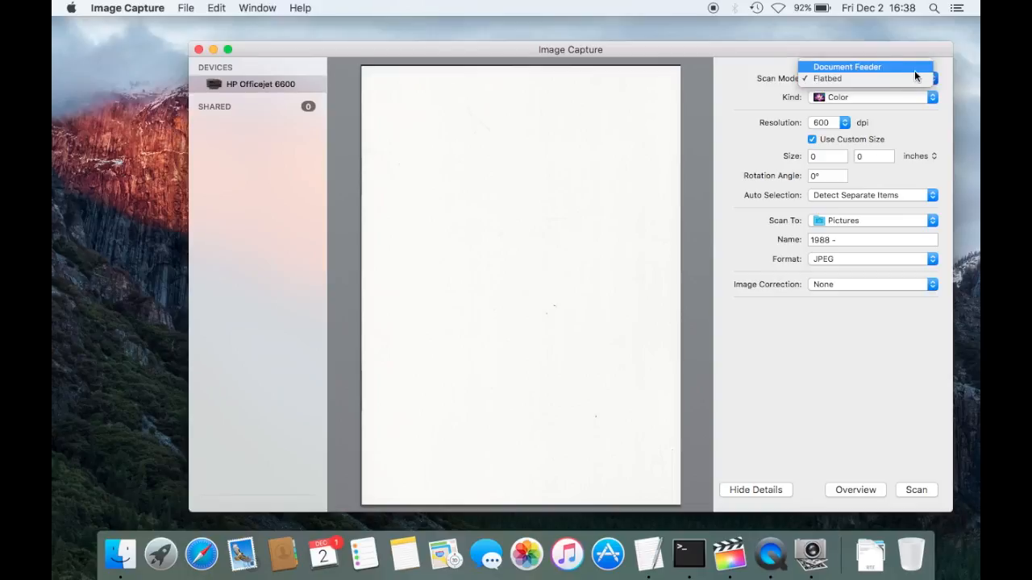
- Keep Flatbed scan mode and review the Text, Black & White and Color kinds
left_click(827, 79)
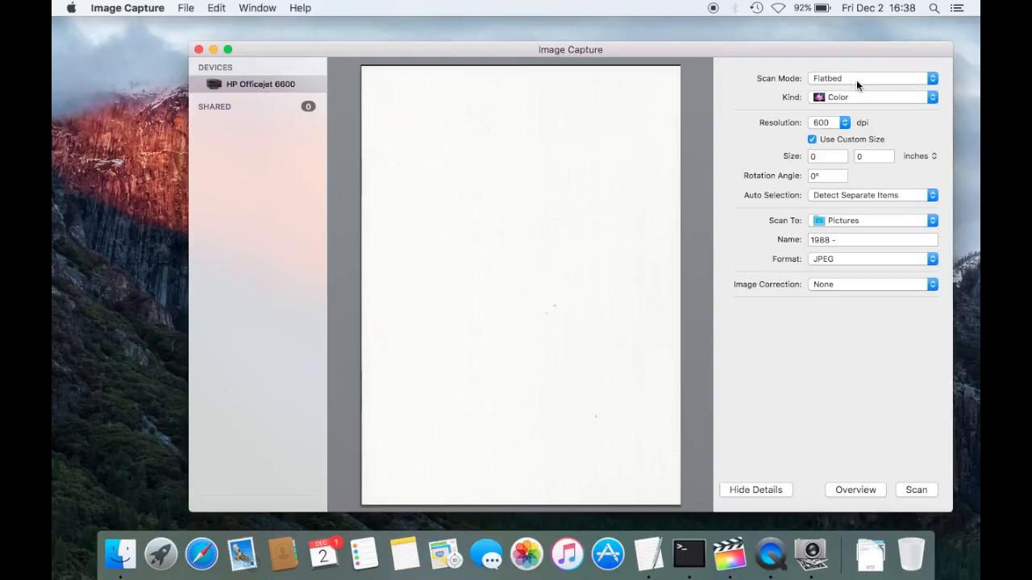
mouse_move(827, 115)
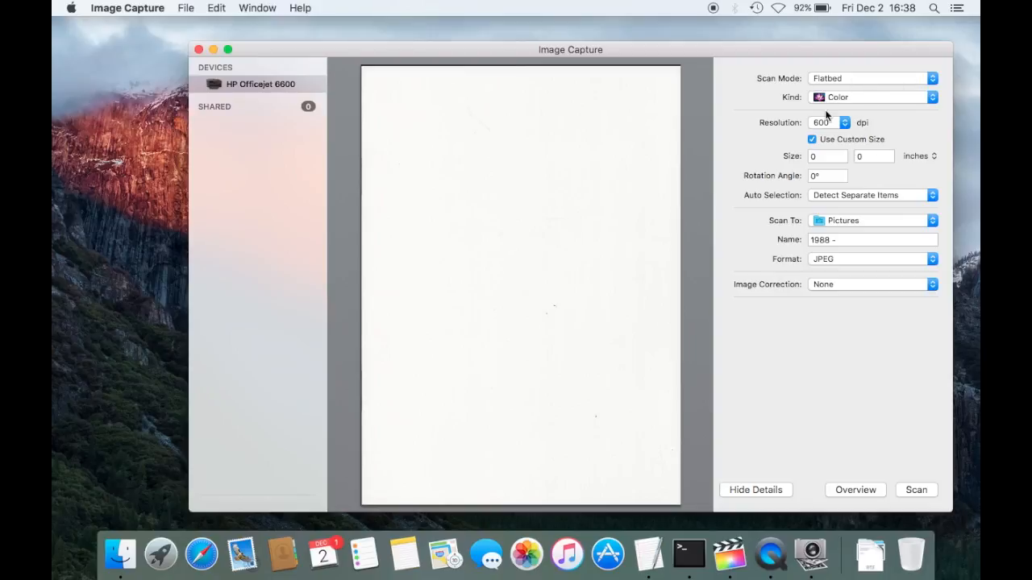
left_click(873, 97)
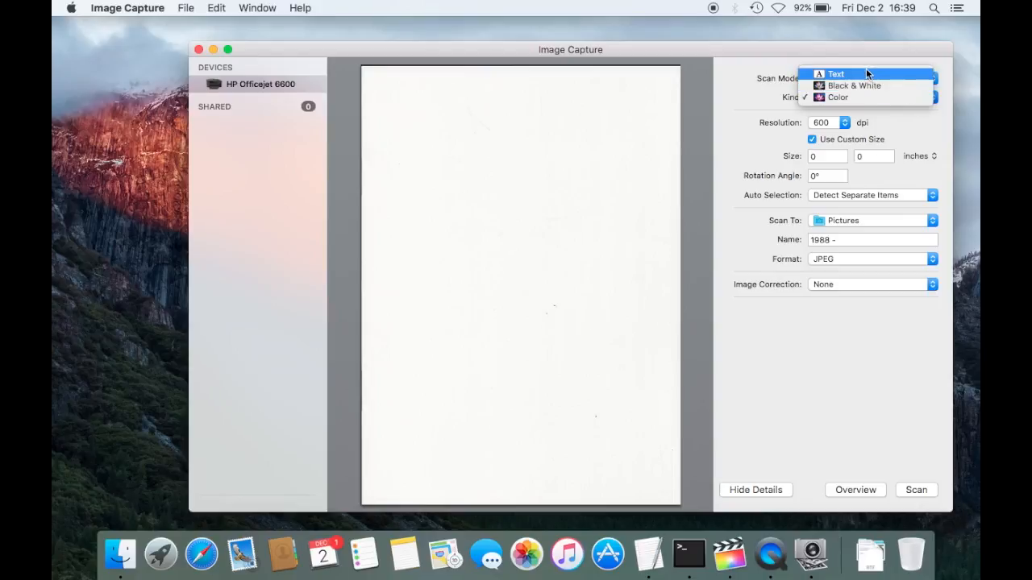
mouse_move(862, 85)
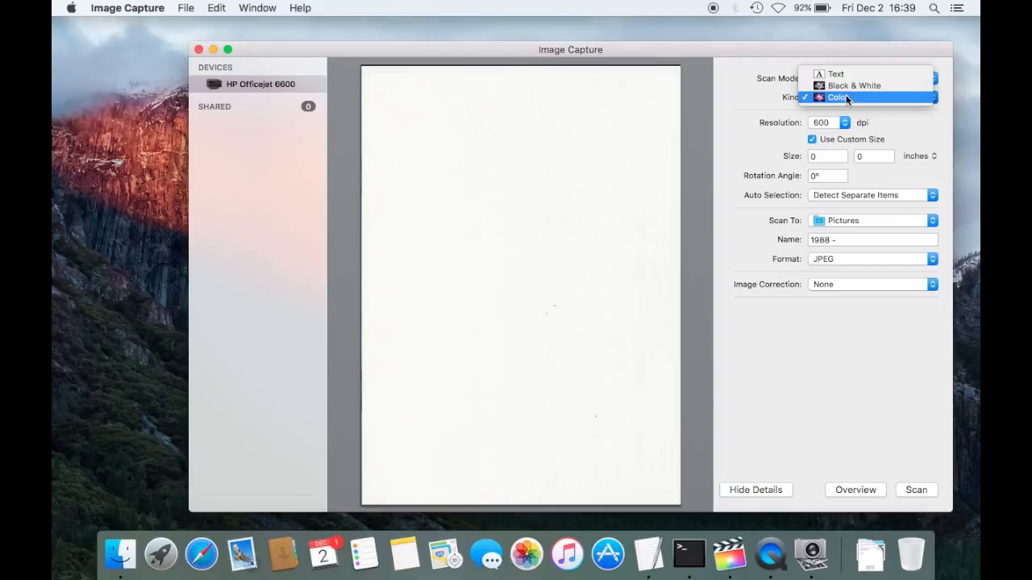
mouse_move(836, 73)
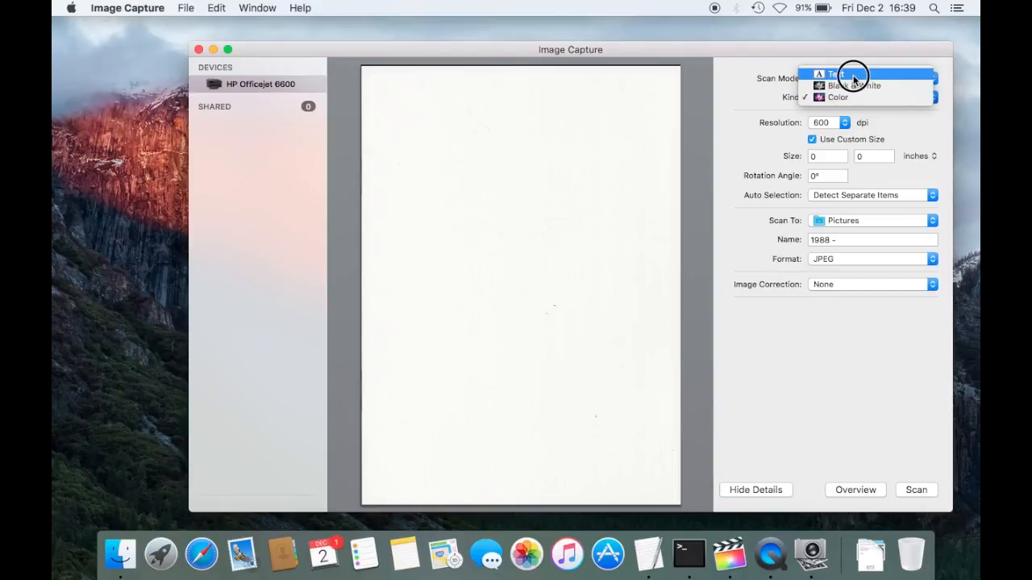
- Choose Text as the scan kind and keep resolution at 600 dpi
left_click(838, 74)
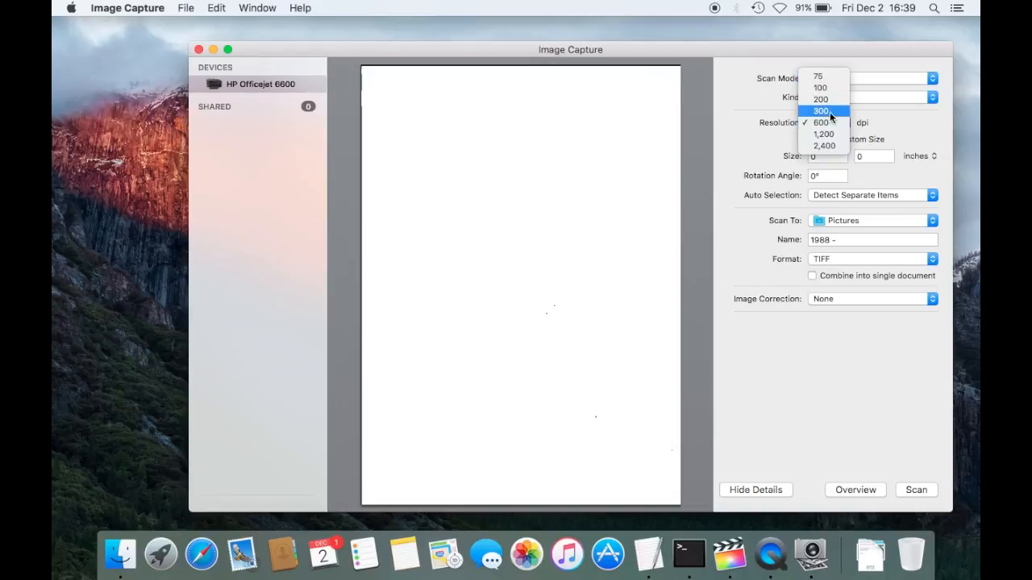
mouse_move(821, 88)
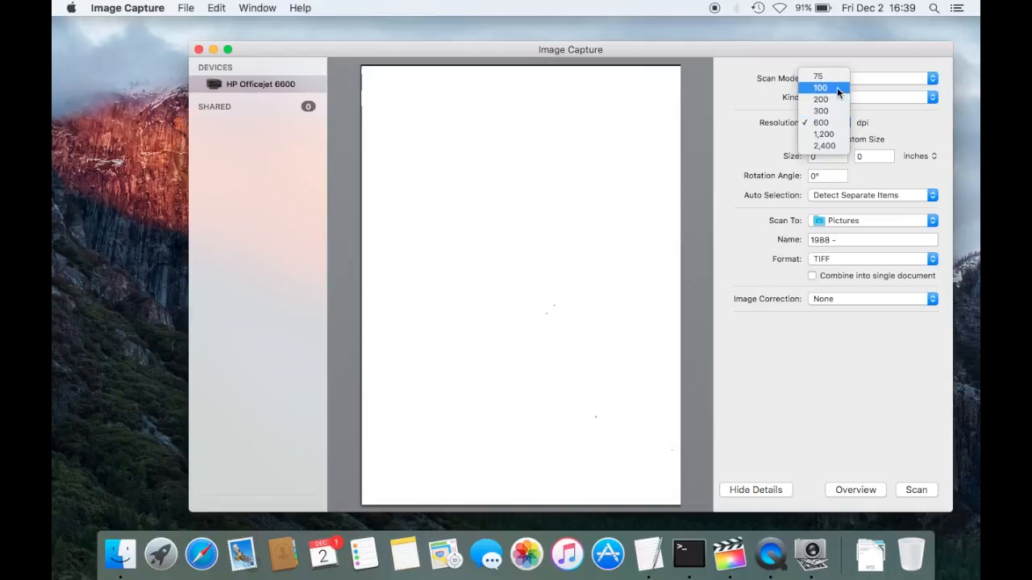
mouse_move(821, 99)
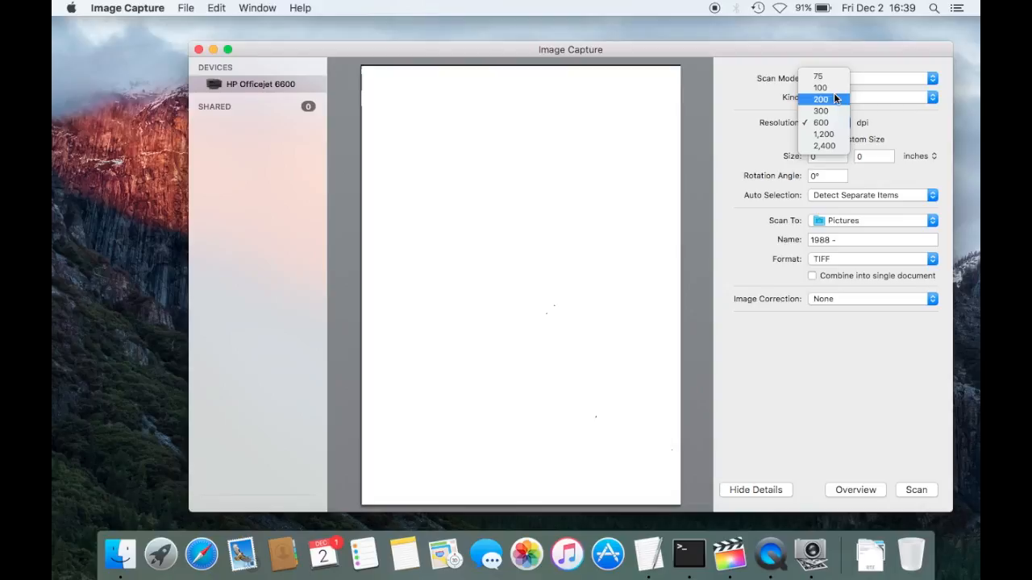
mouse_move(819, 77)
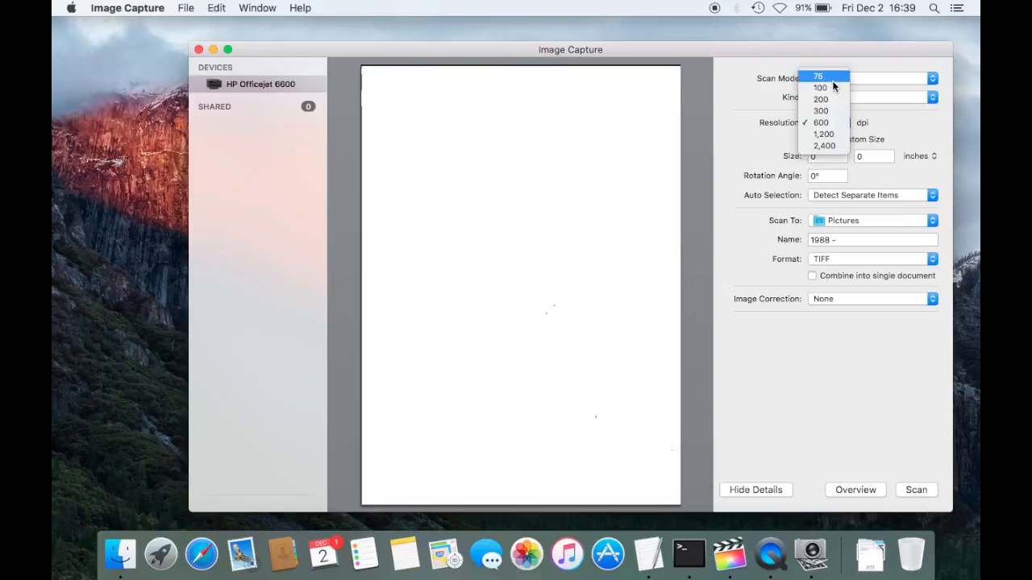
mouse_move(820, 87)
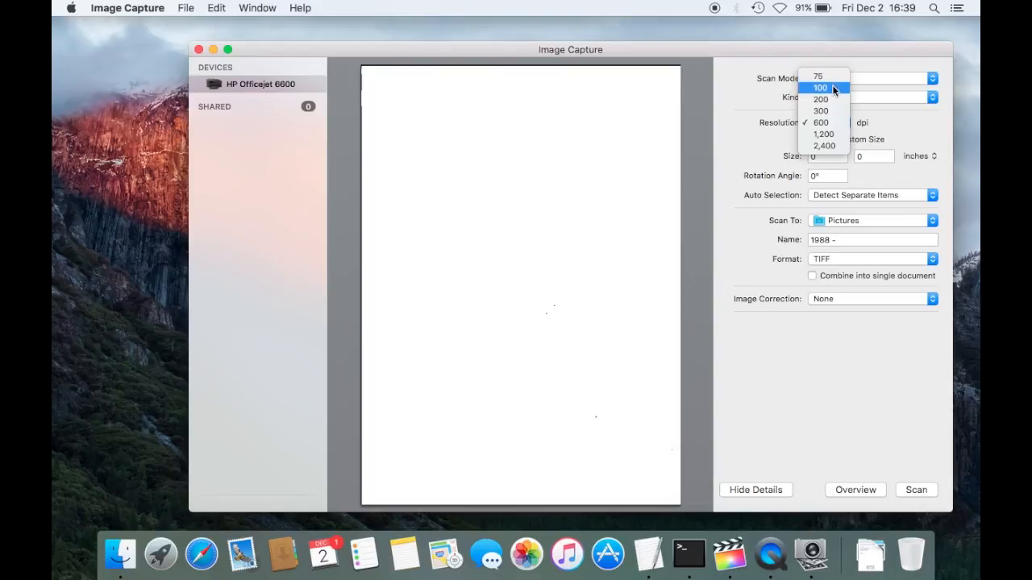
mouse_move(821, 99)
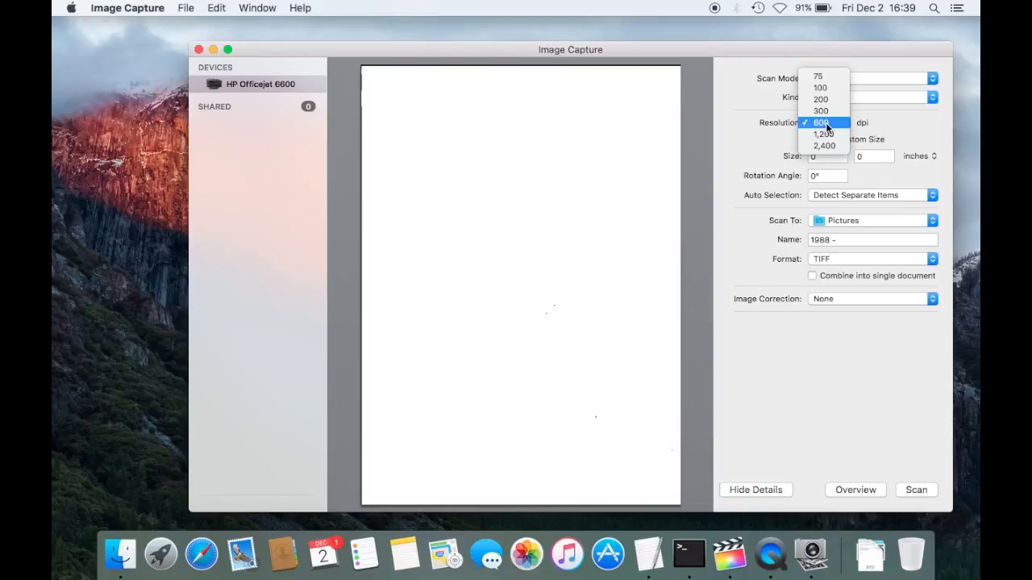
mouse_move(826, 129)
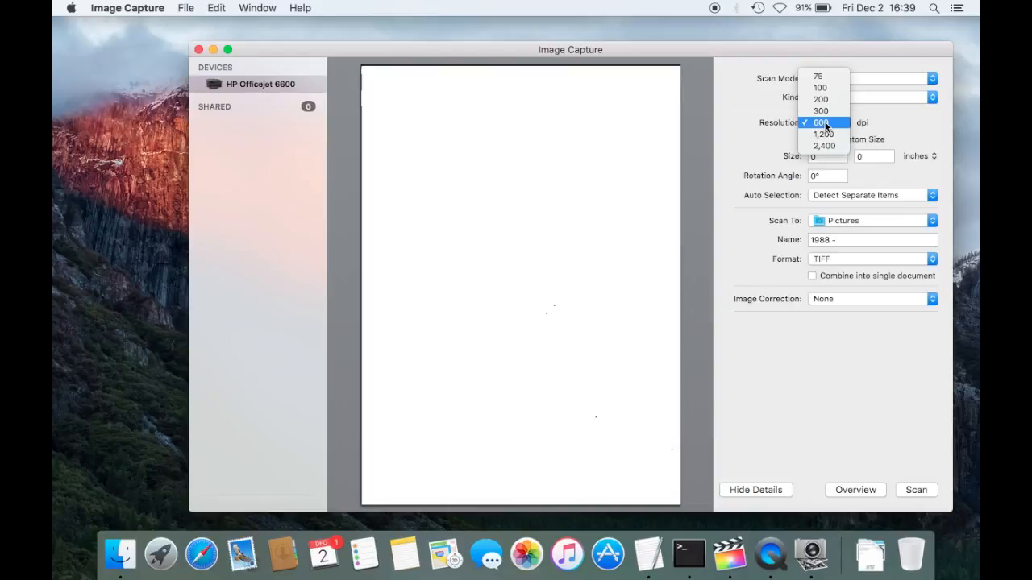
left_click(824, 122)
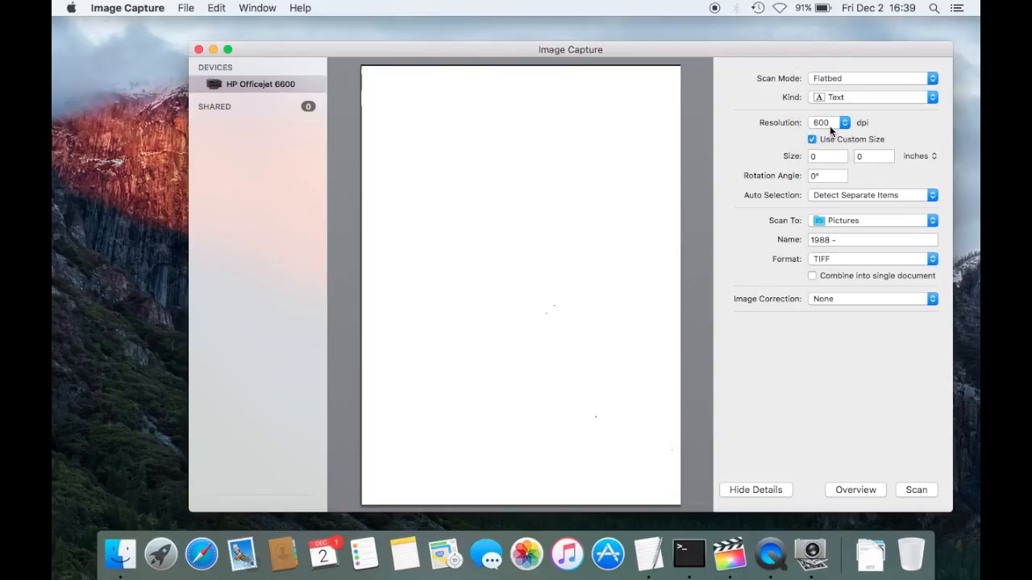
mouse_move(808, 167)
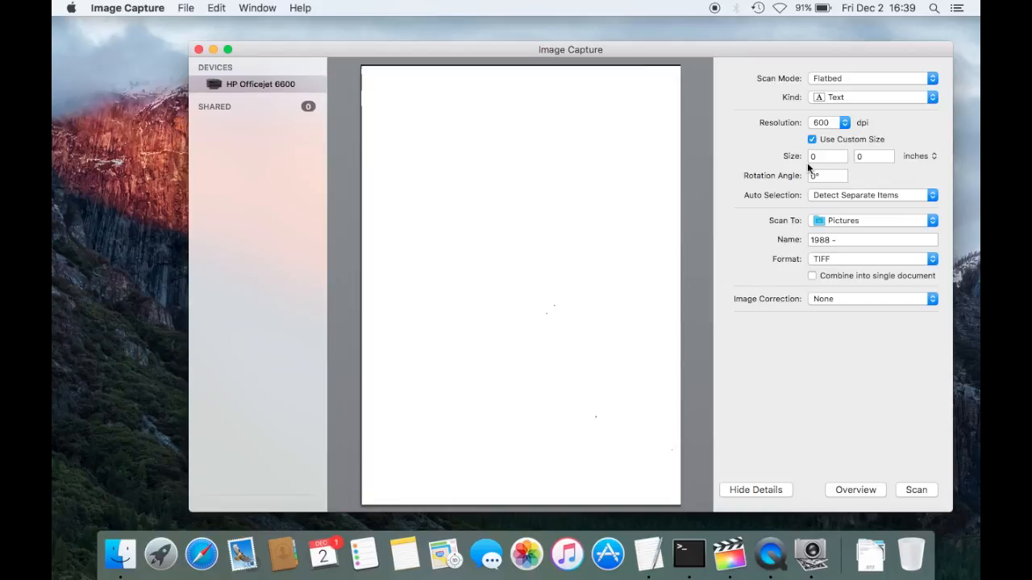
mouse_move(865, 196)
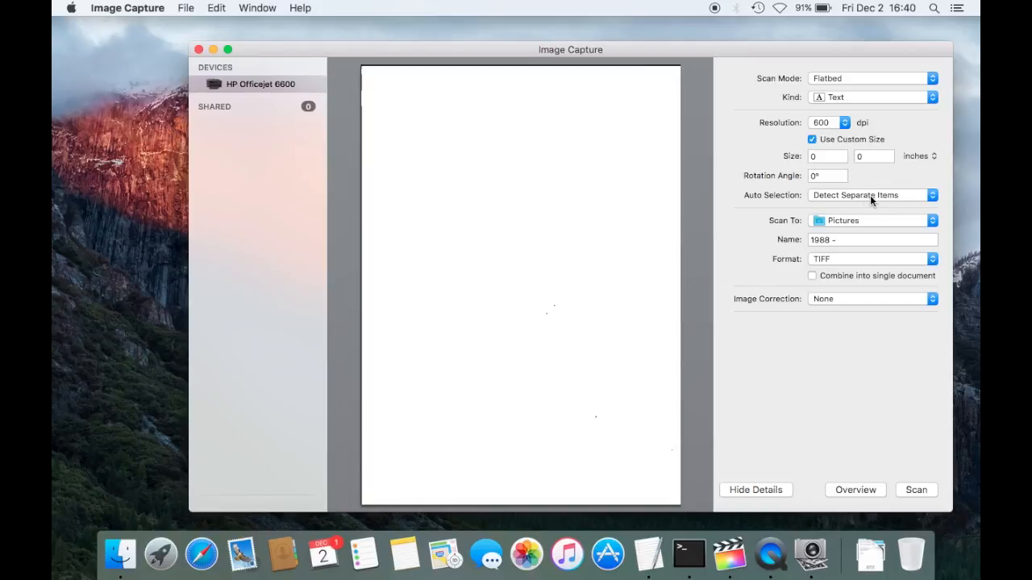
mouse_move(800, 221)
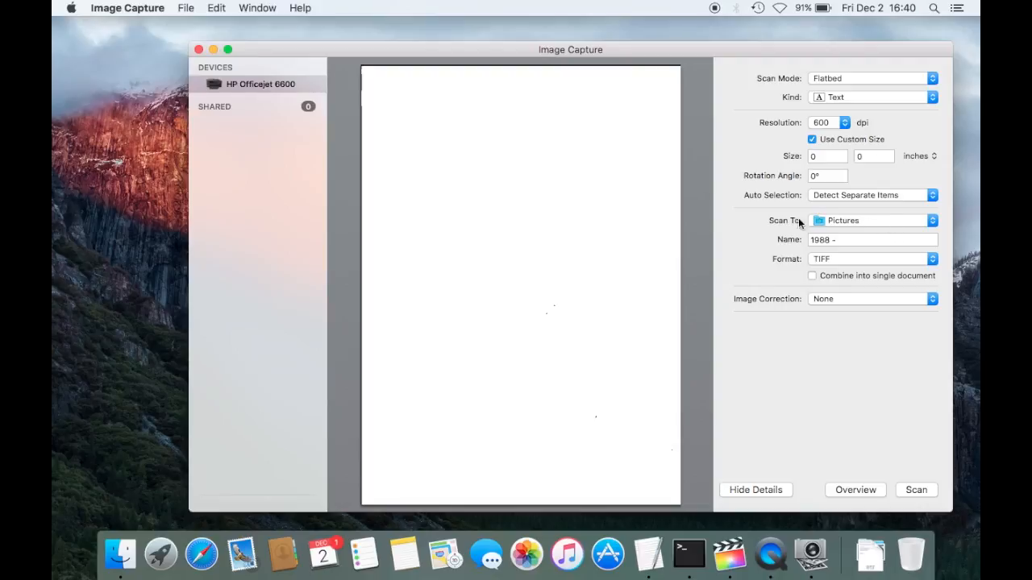
mouse_move(844, 224)
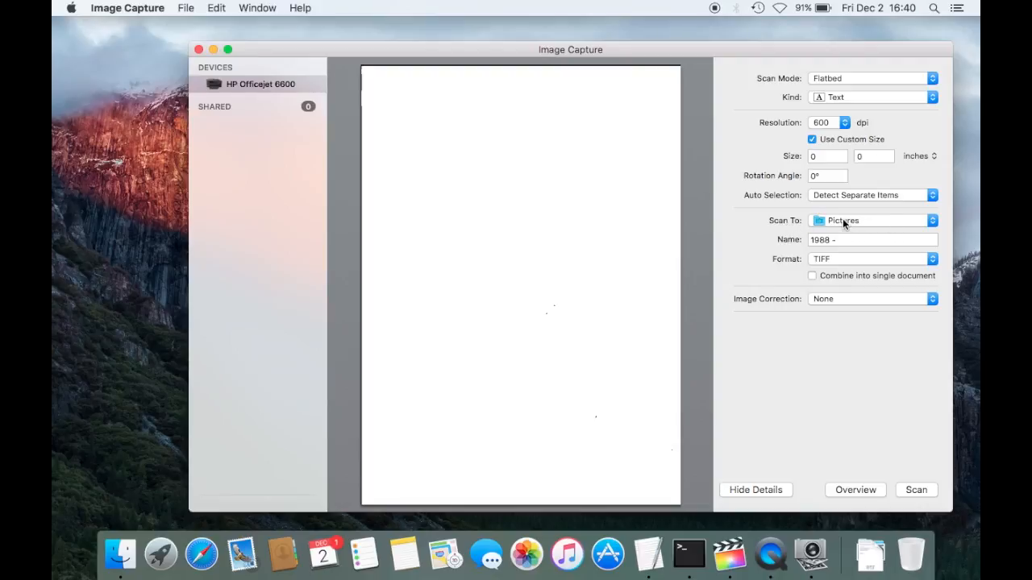
mouse_move(857, 230)
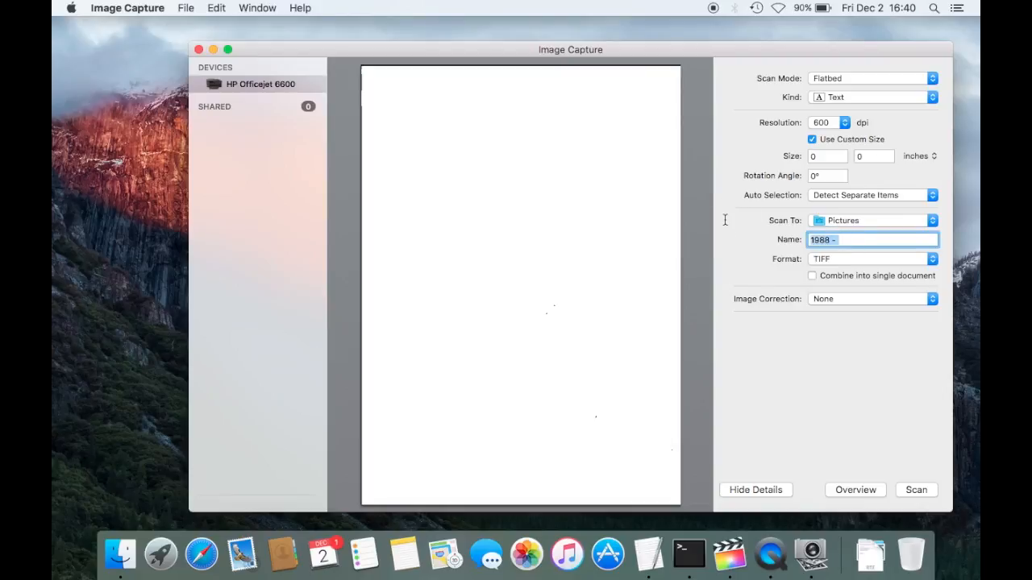
- Name the scan 'Document', save as PDF, and leave Image Correction at None
type("Document")
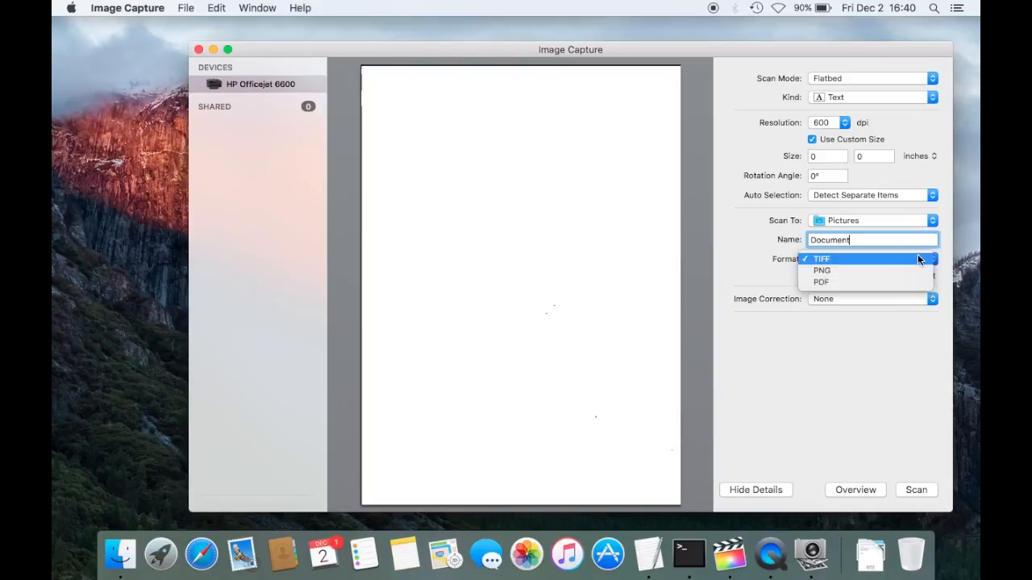
mouse_move(847, 282)
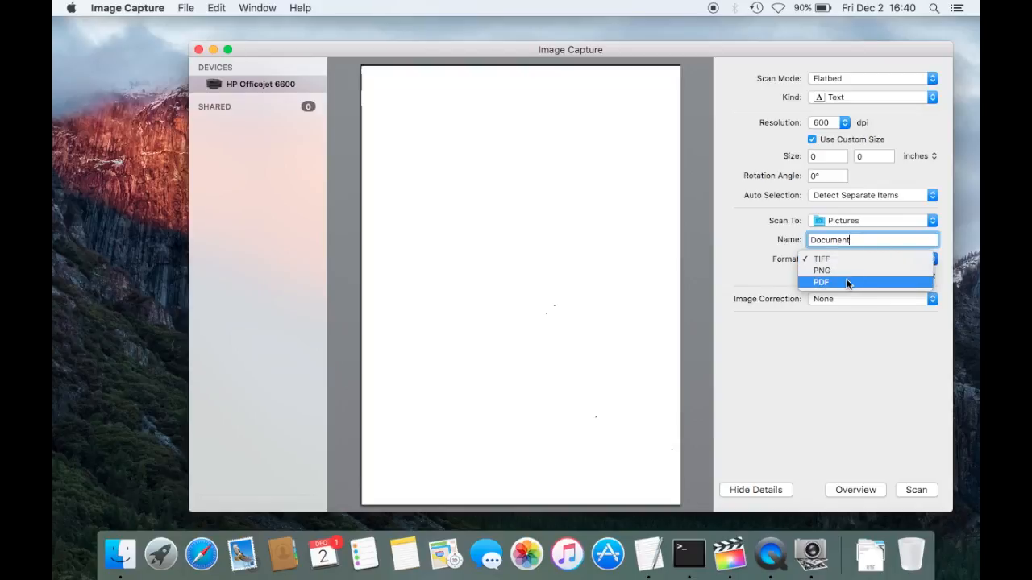
left_click(821, 282)
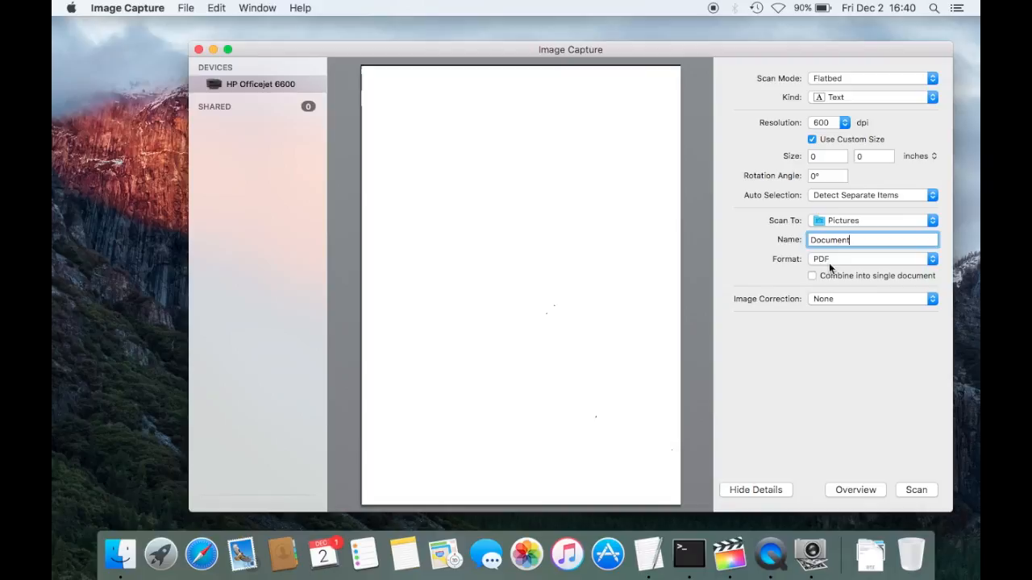
mouse_move(865, 307)
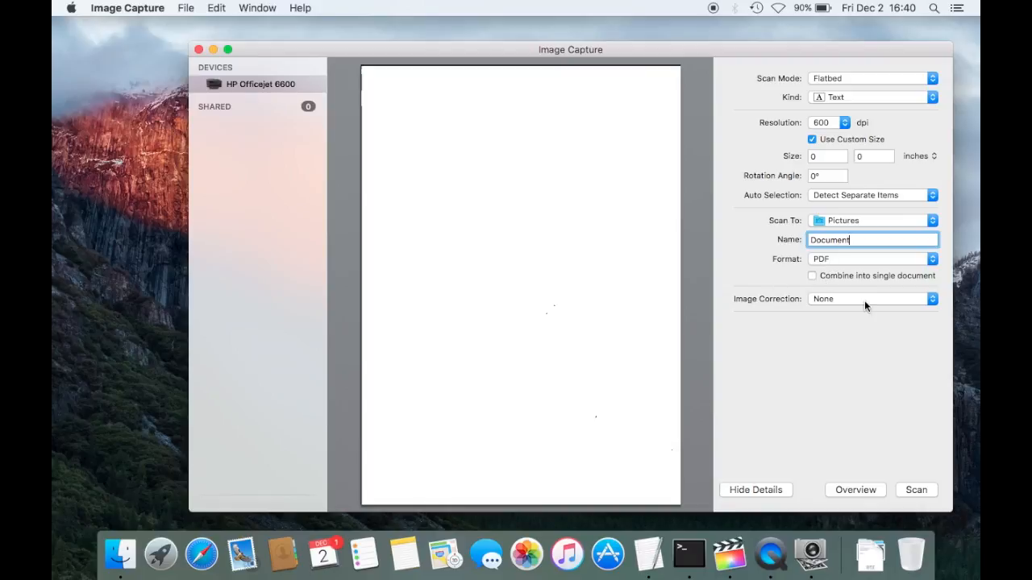
left_click(872, 298)
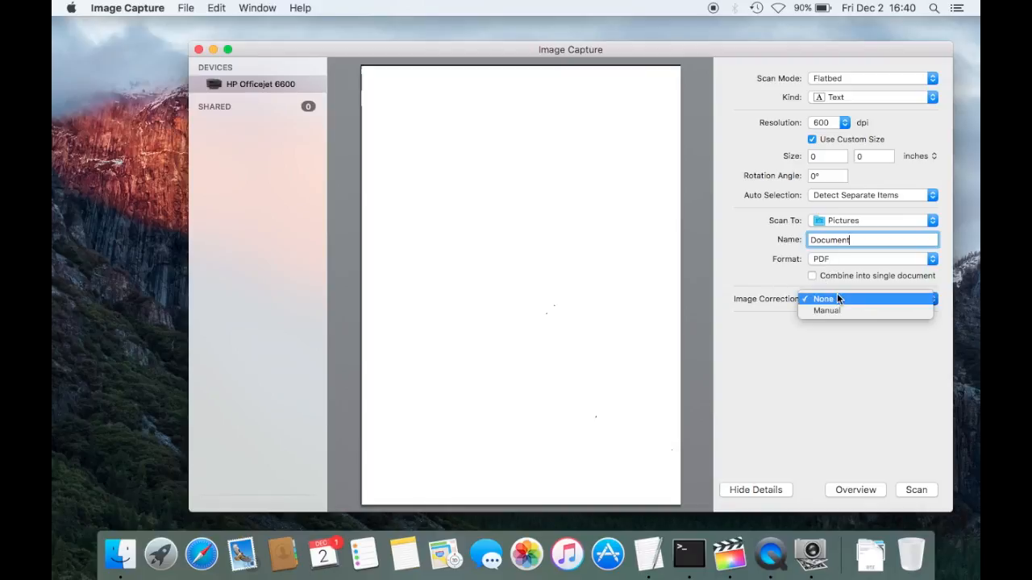
left_click(822, 298)
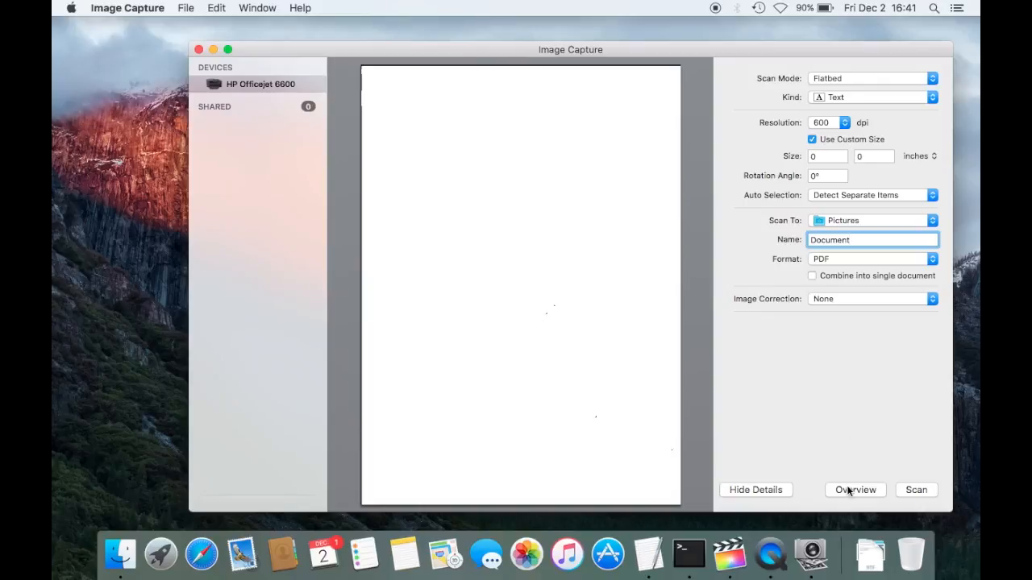
- Preview the page and frame a 7.86 × 7.24 inch scan area around the text
left_click(854, 489)
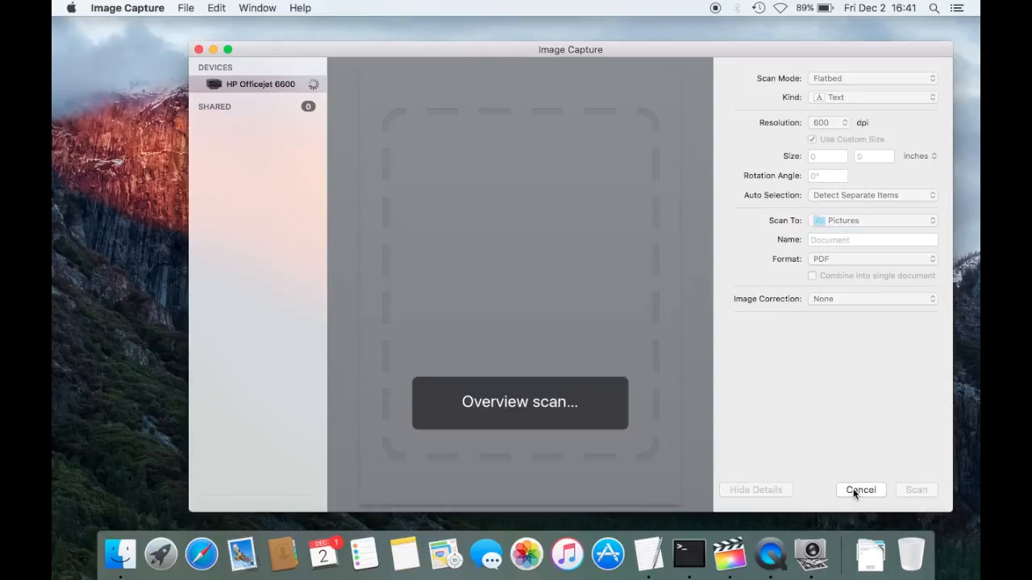
mouse_move(698, 360)
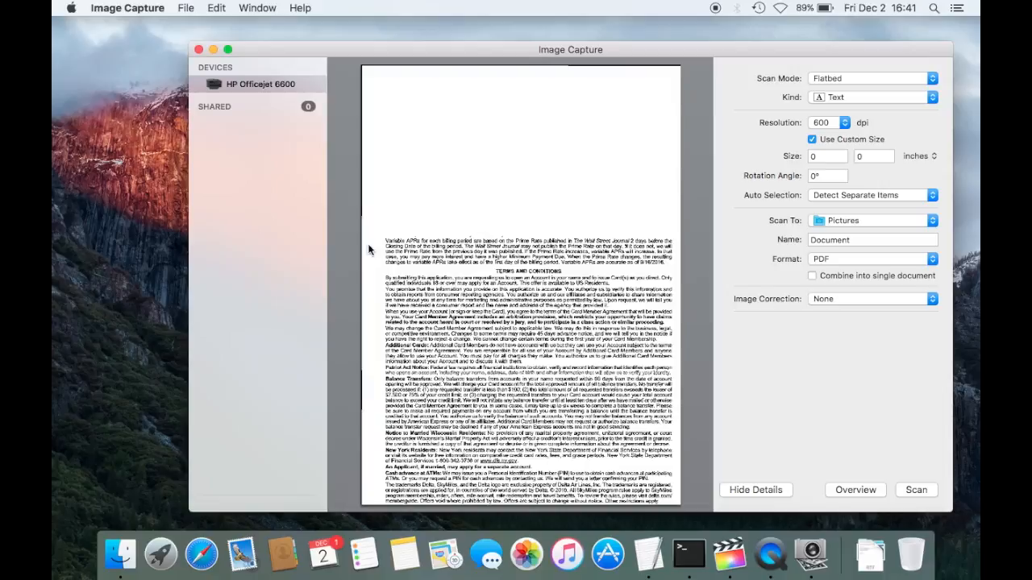
mouse_move(381, 237)
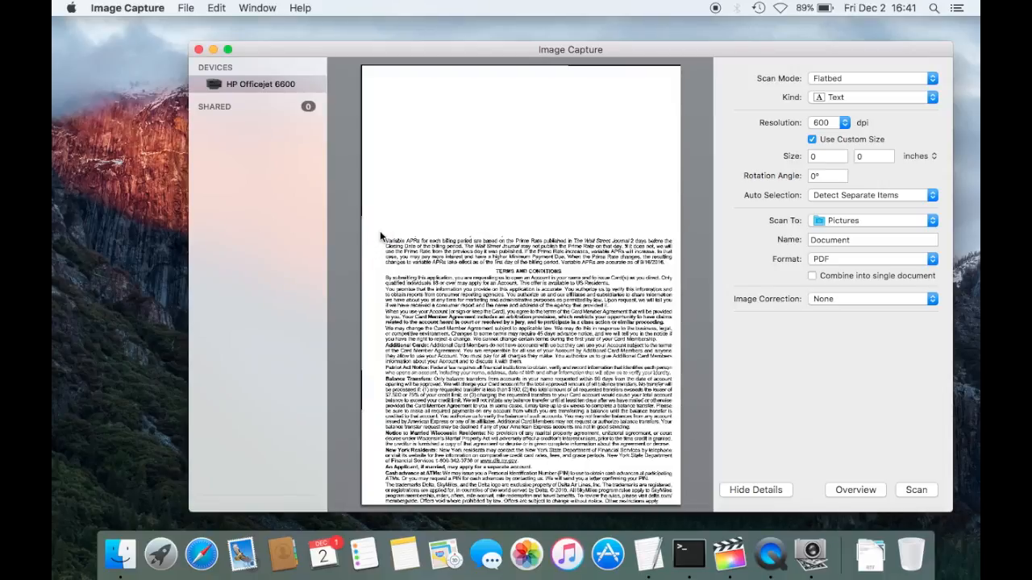
mouse_move(375, 234)
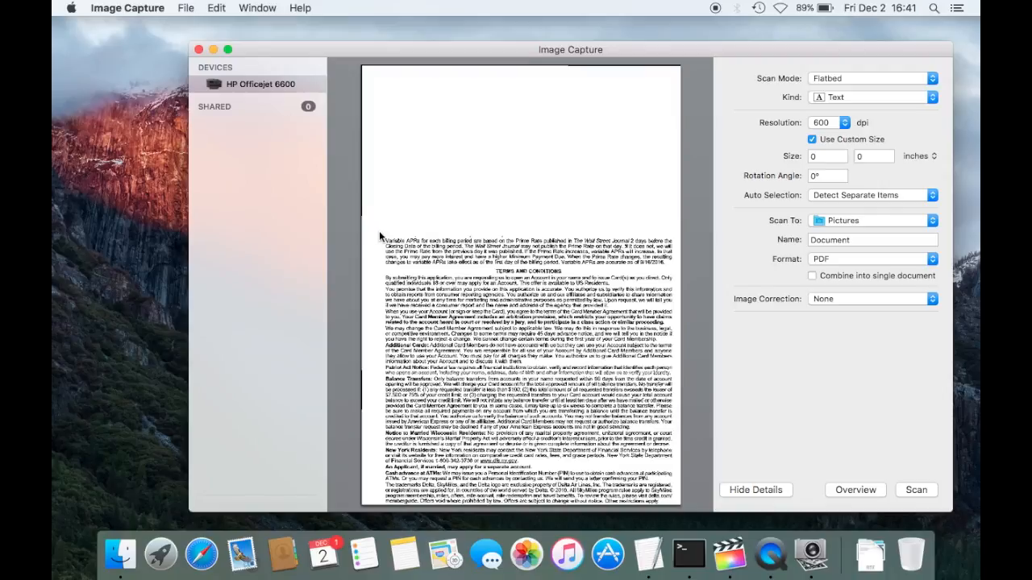
left_click_drag(381, 235, 405, 286)
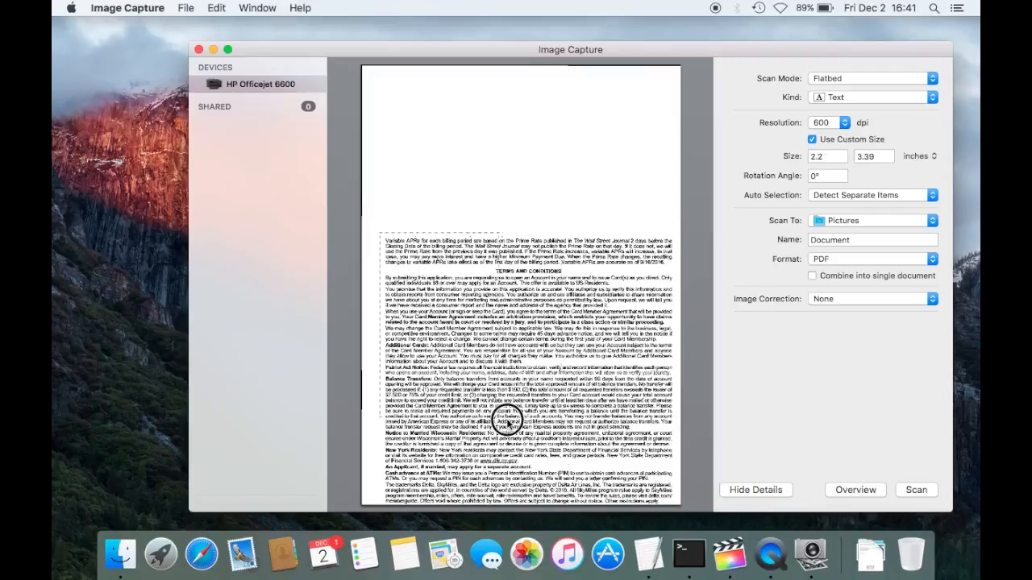
left_click_drag(505, 411, 676, 505)
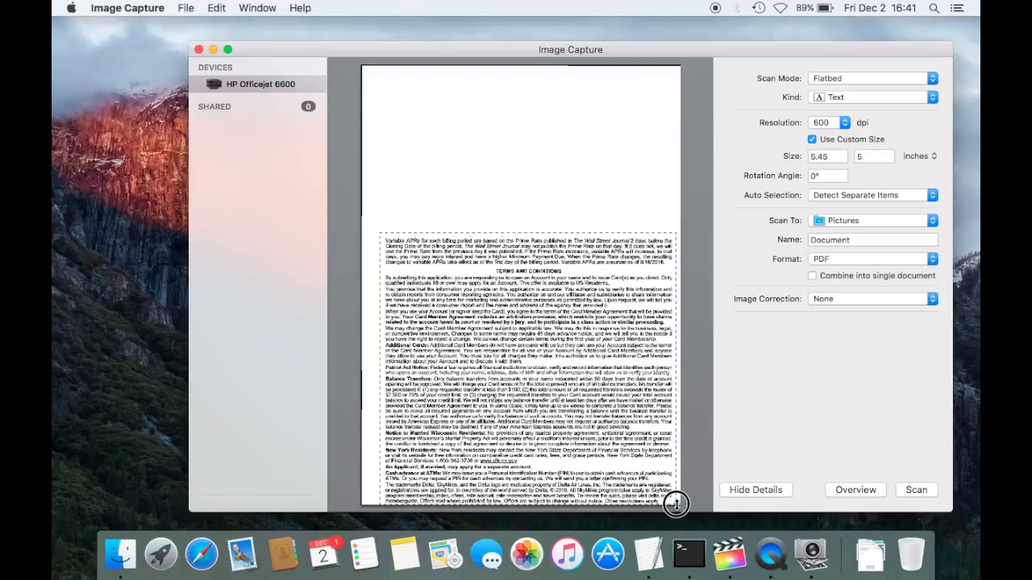
left_click_drag(678, 506, 675, 506)
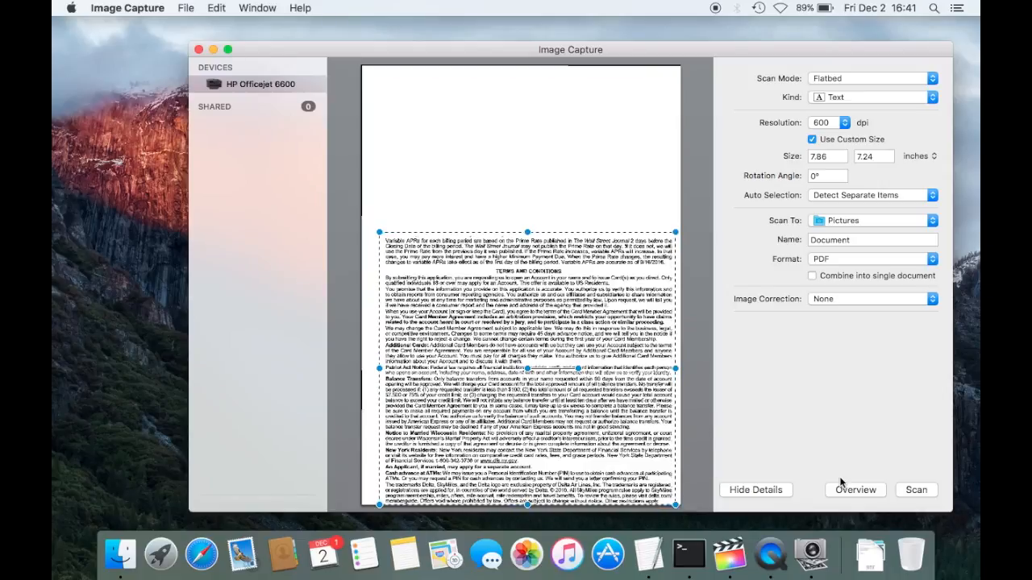
mouse_move(904, 480)
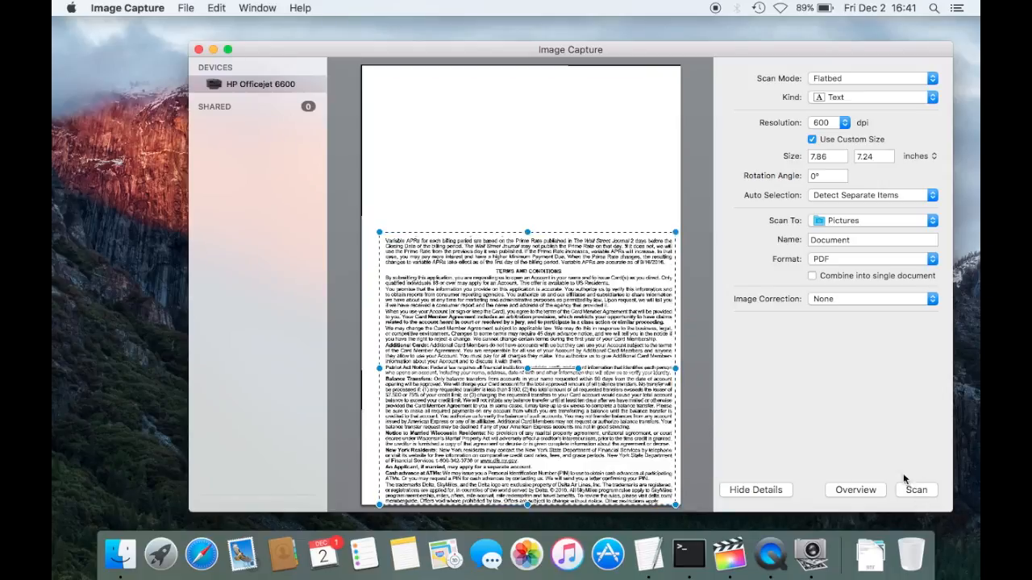
- Scan the framed text and open the resulting Document.pdf from Scan Results
left_click(916, 491)
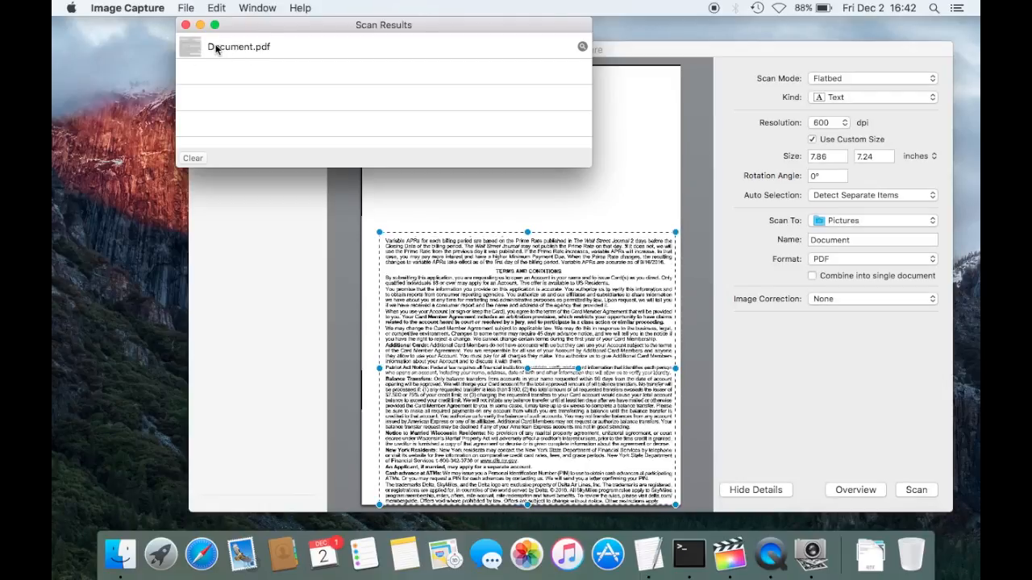
left_click_drag(384, 25, 305, 35)
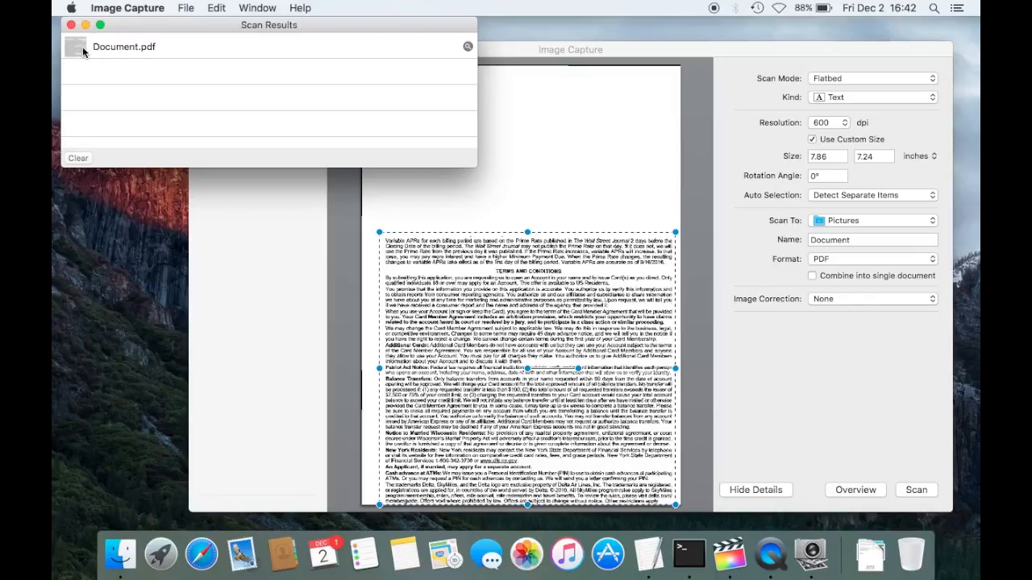
double_click(124, 46)
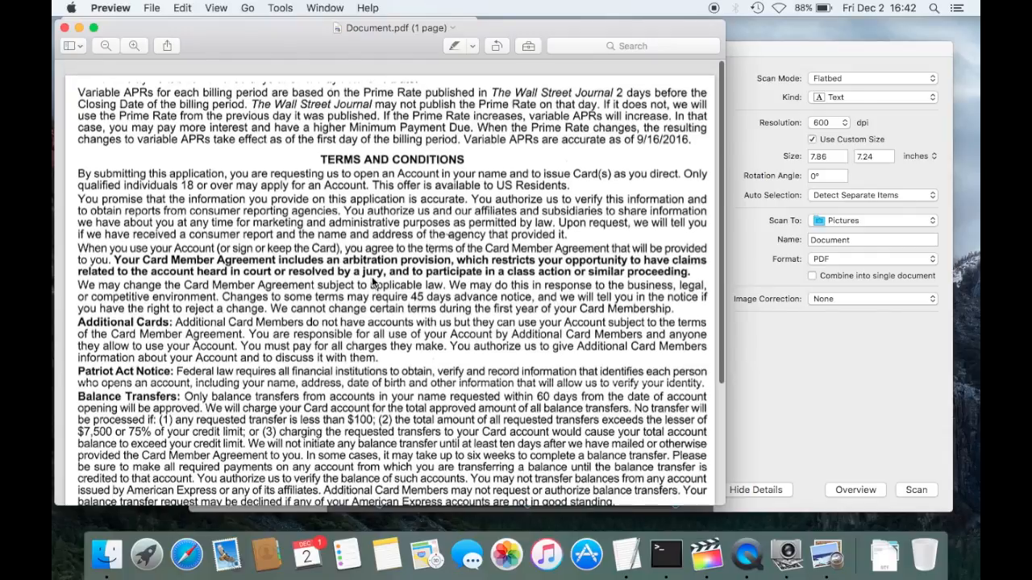
- Scroll through Document.pdf in Preview to check the scanned terms text
scroll("down", 3)
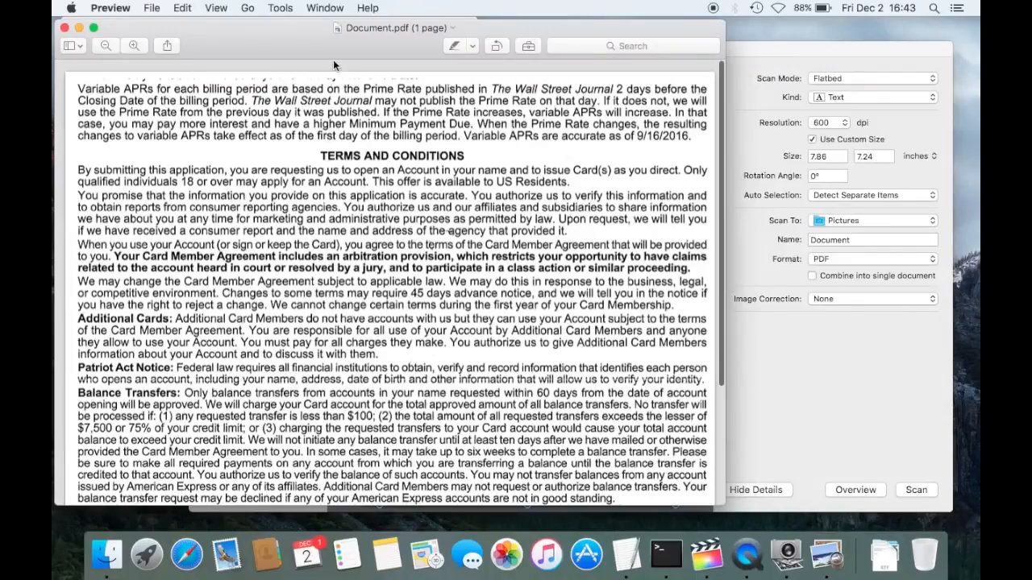
scroll("down", 3)
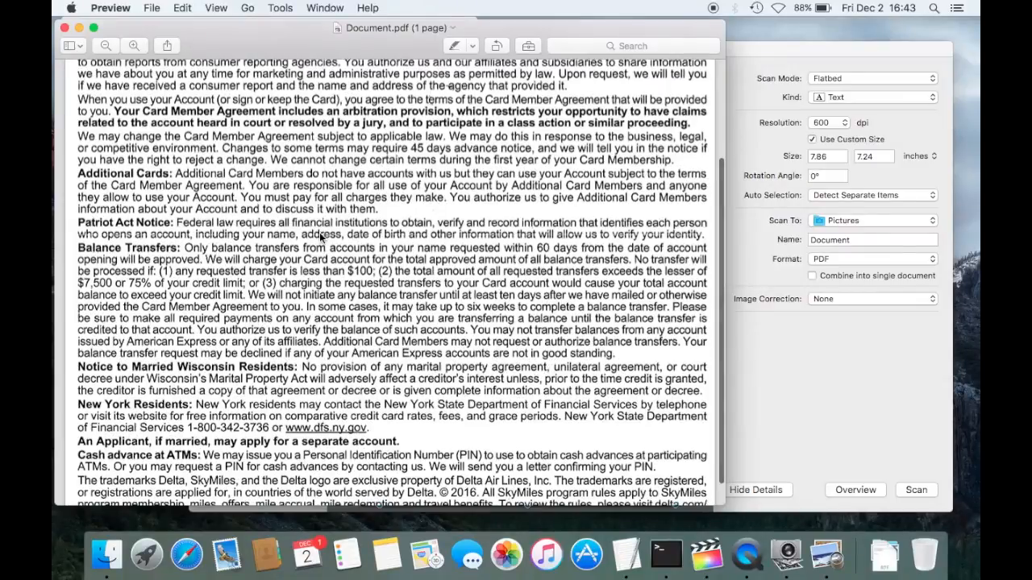
scroll("down", 3)
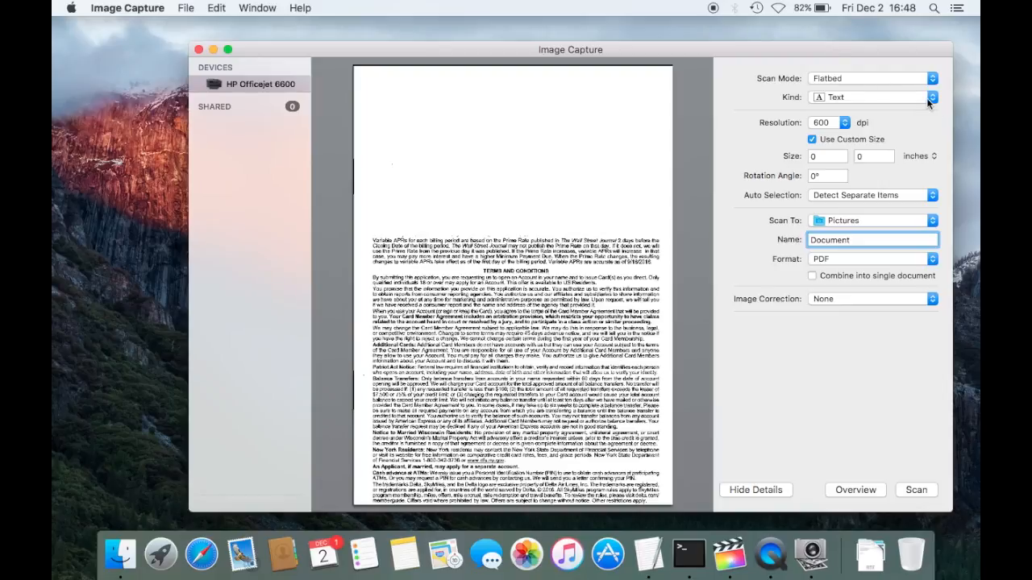
- Set scan kind to Color, name scans 'Picture', and keep JPEG format
left_click(871, 97)
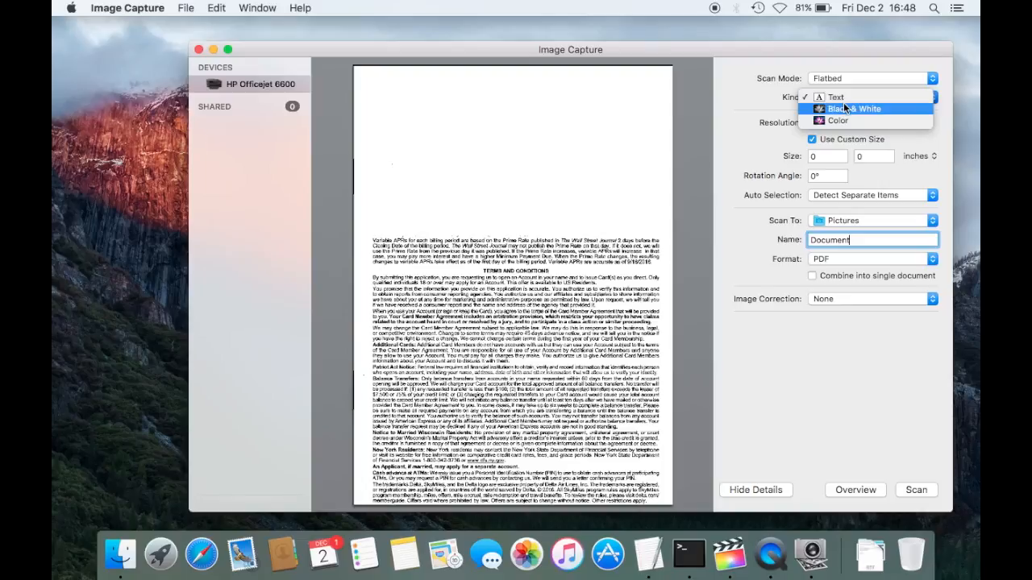
left_click(838, 121)
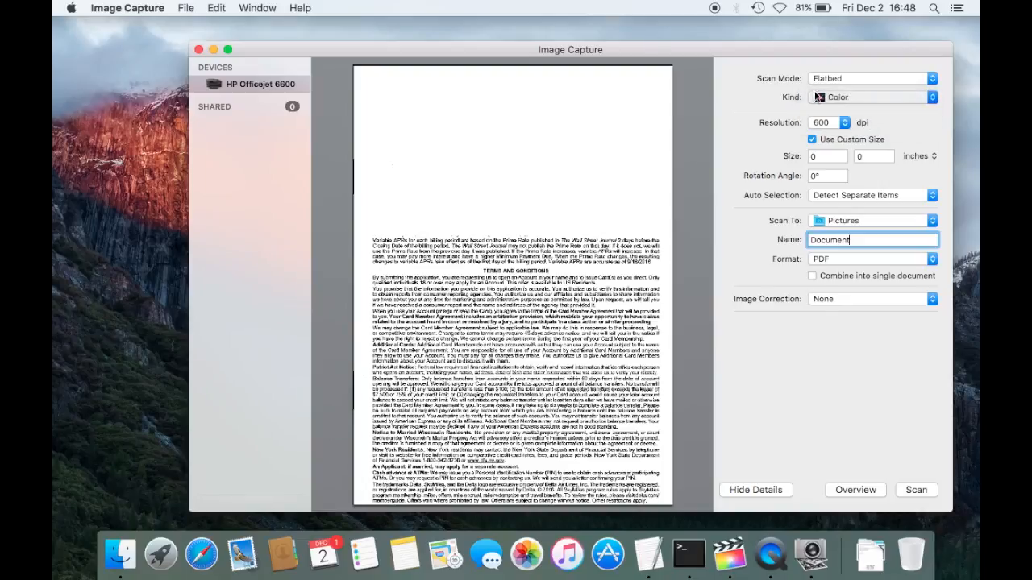
left_click(872, 258)
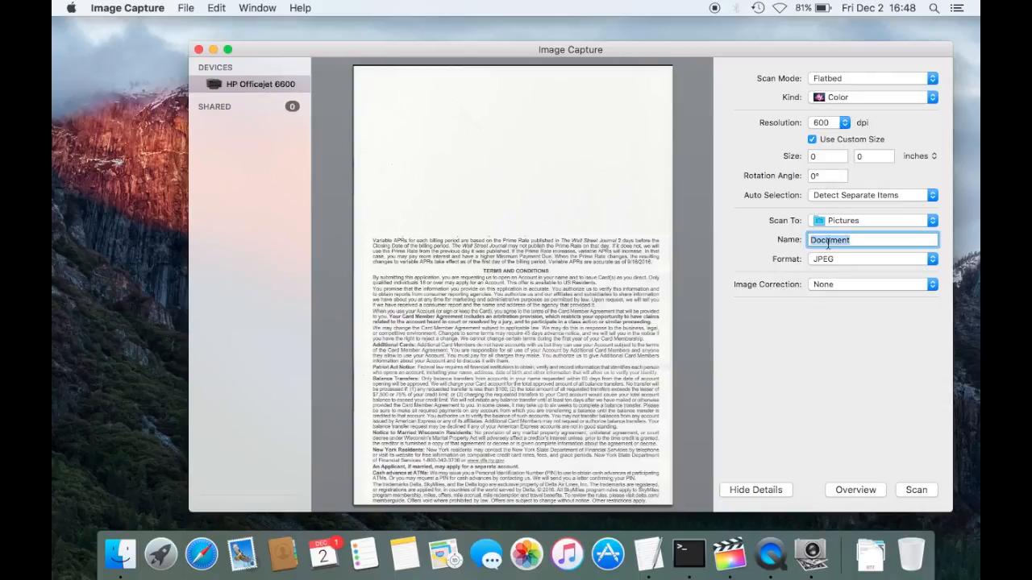
type("Picture")
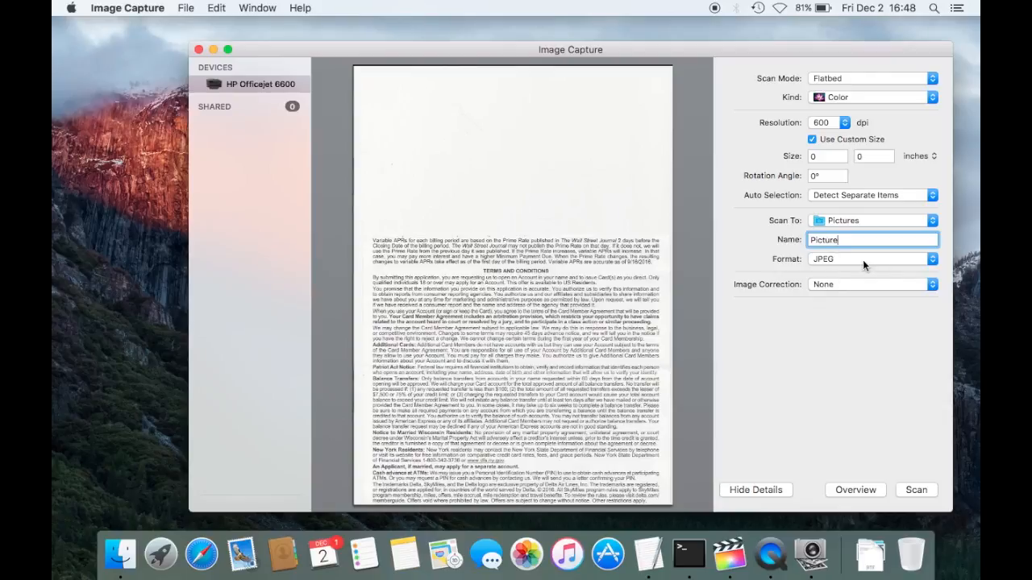
left_click(871, 258)
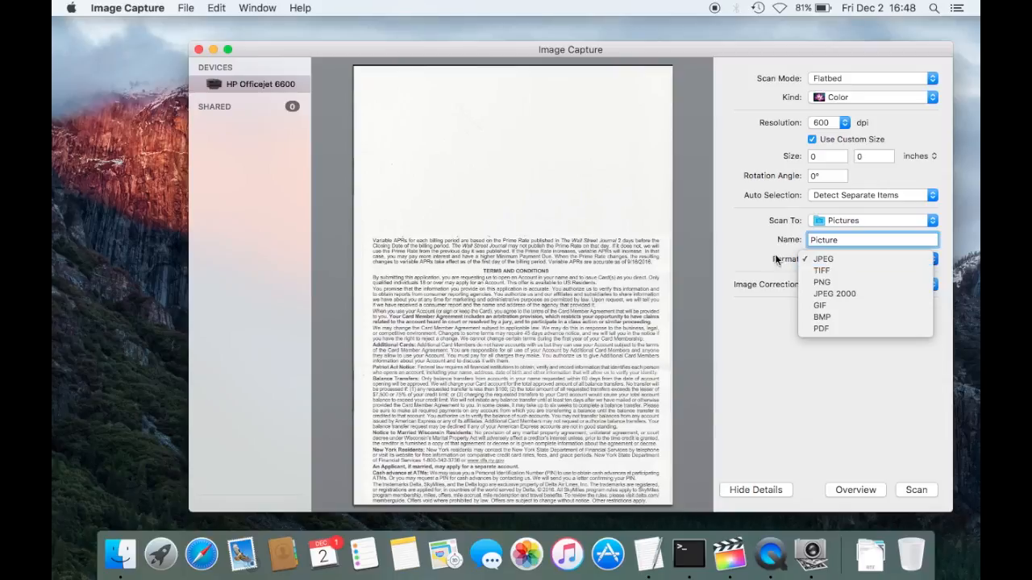
left_click(822, 258)
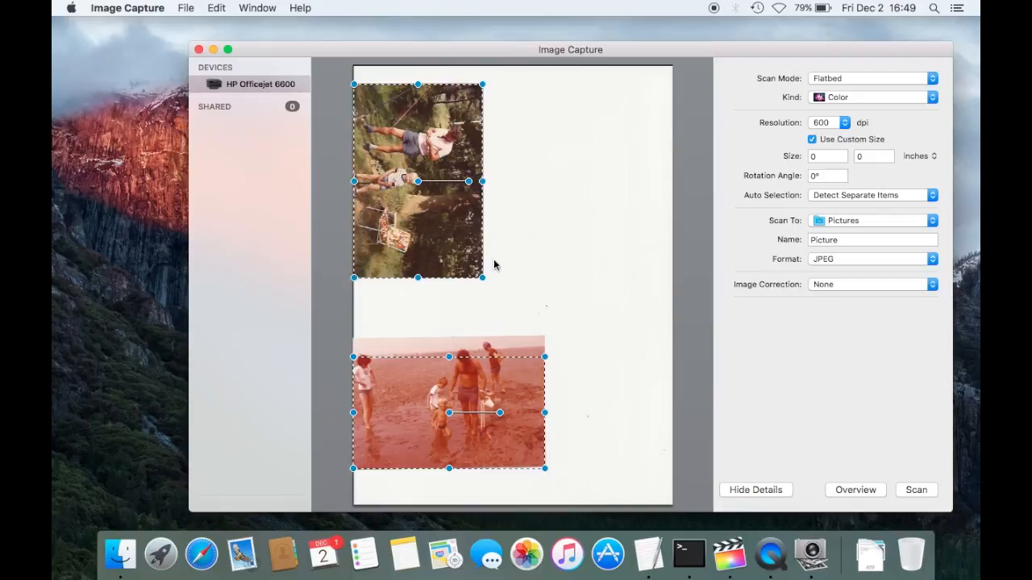
mouse_move(453, 233)
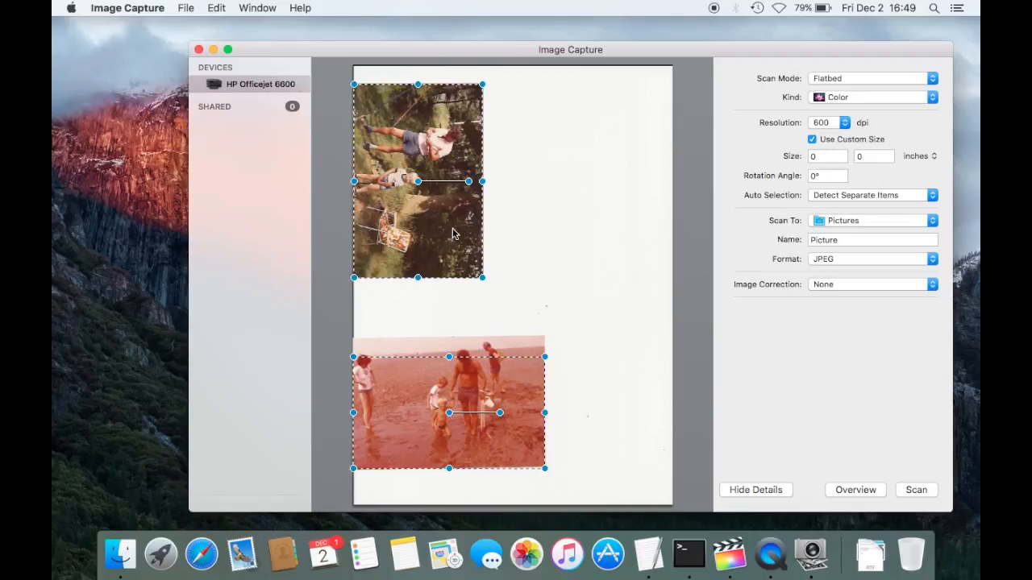
mouse_move(494, 333)
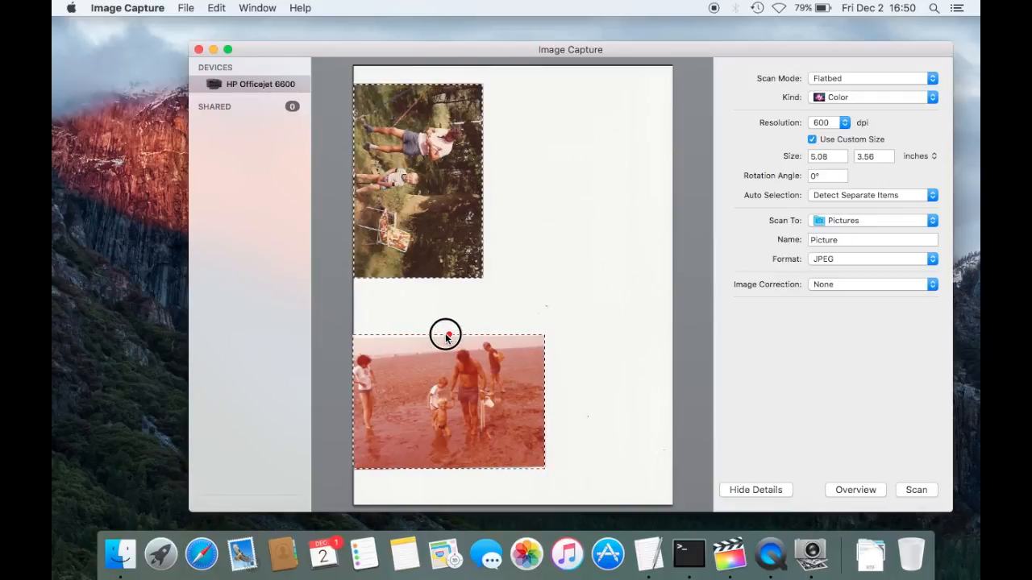
- Select the detected photo frames covering both prints on the flatbed
left_click(447, 335)
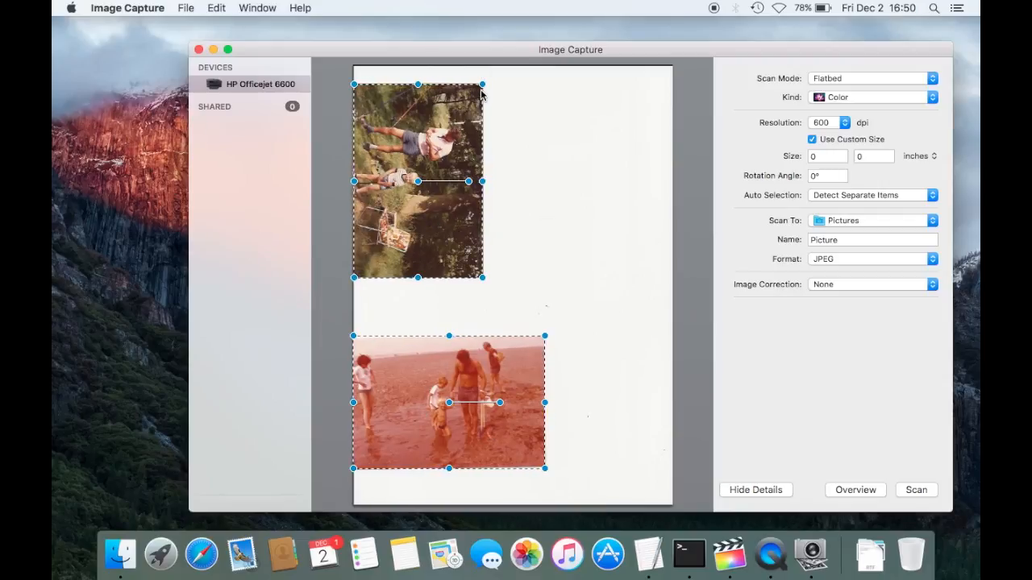
mouse_move(466, 200)
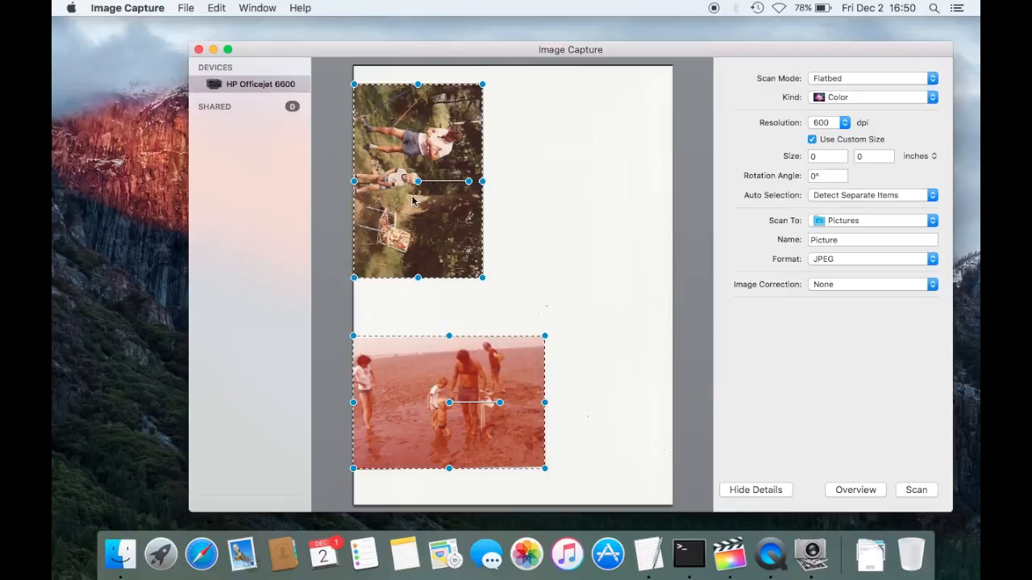
mouse_move(460, 197)
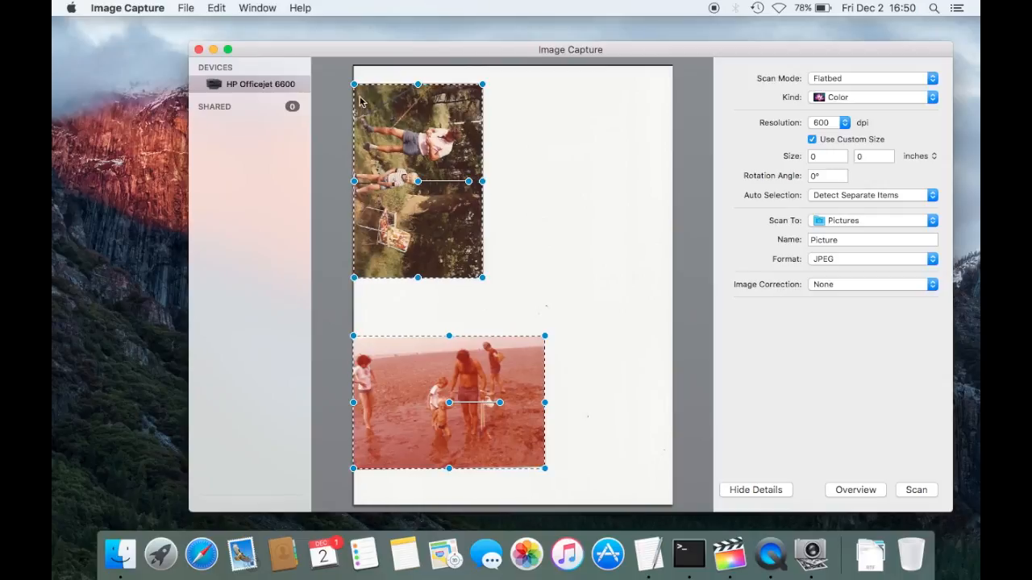
mouse_move(434, 200)
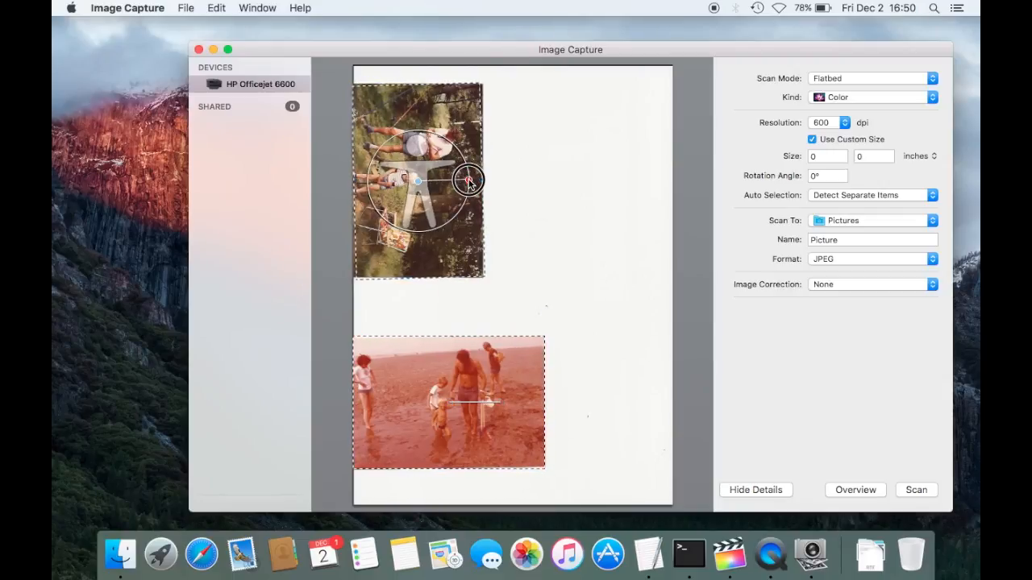
- Rotate the upper photo's scan frame 90° and resize it to the print's edges
left_click_drag(470, 179, 462, 202)
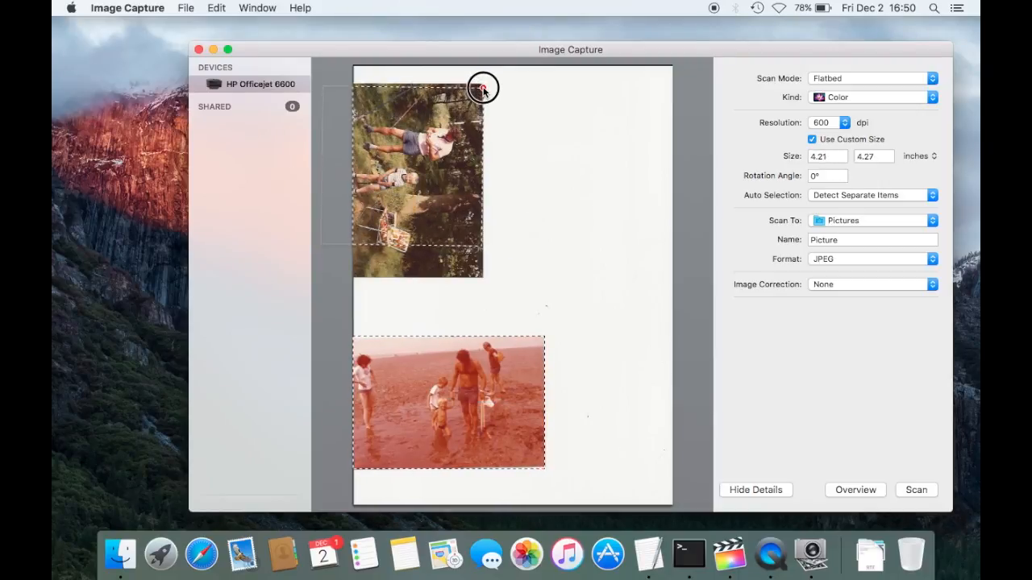
left_click_drag(483, 88, 483, 83)
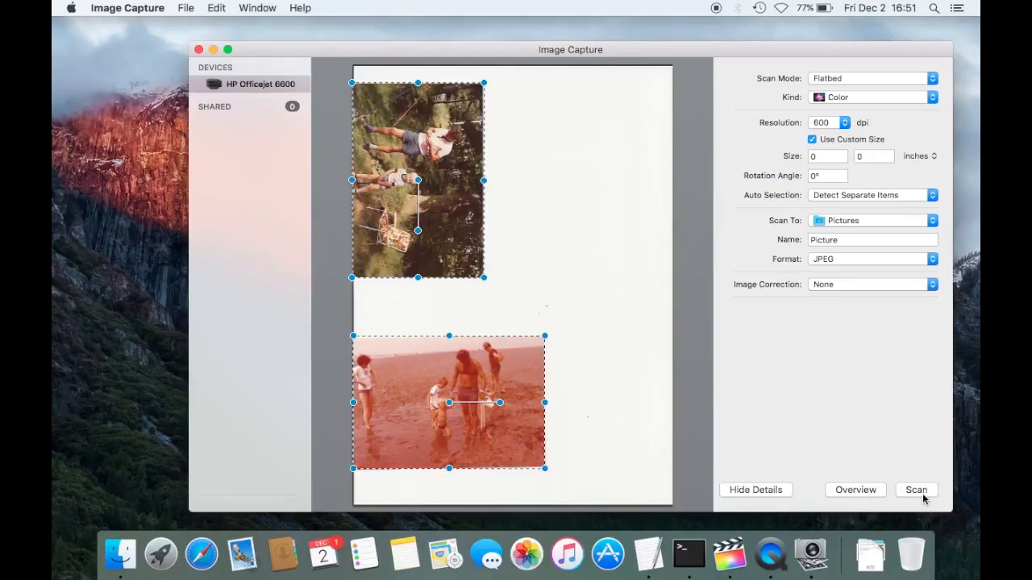
- Scan both photos, producing Picture 2.jpeg and Picture 3.jpeg in the results
left_click(915, 490)
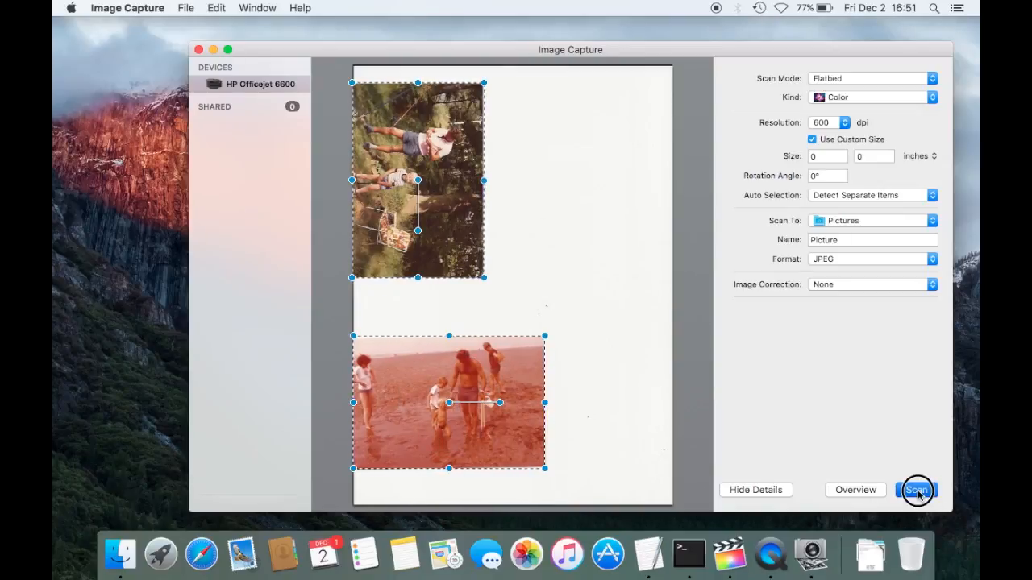
left_click(916, 490)
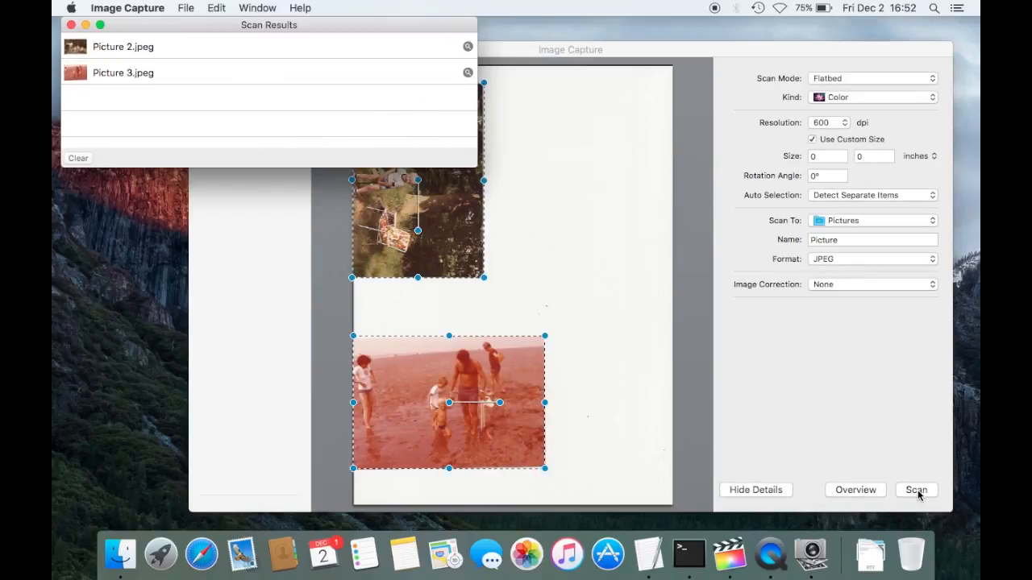
mouse_move(500, 503)
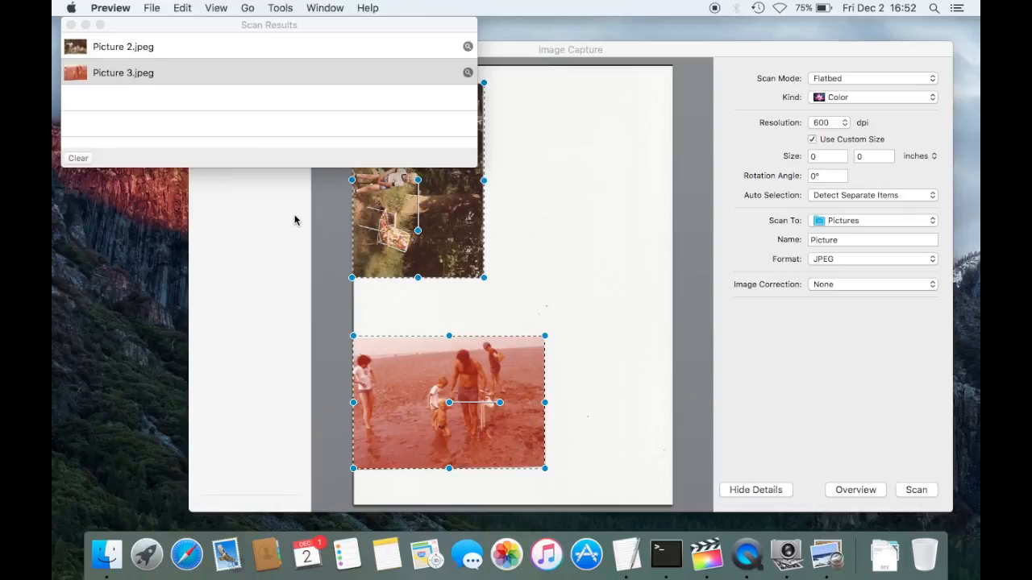
double_click(123, 72)
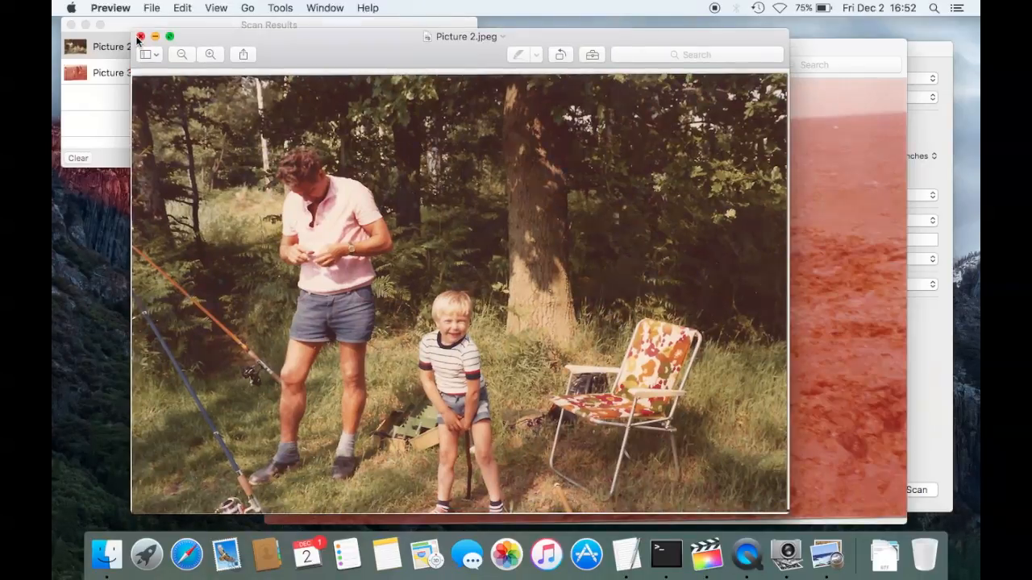
left_click(139, 36)
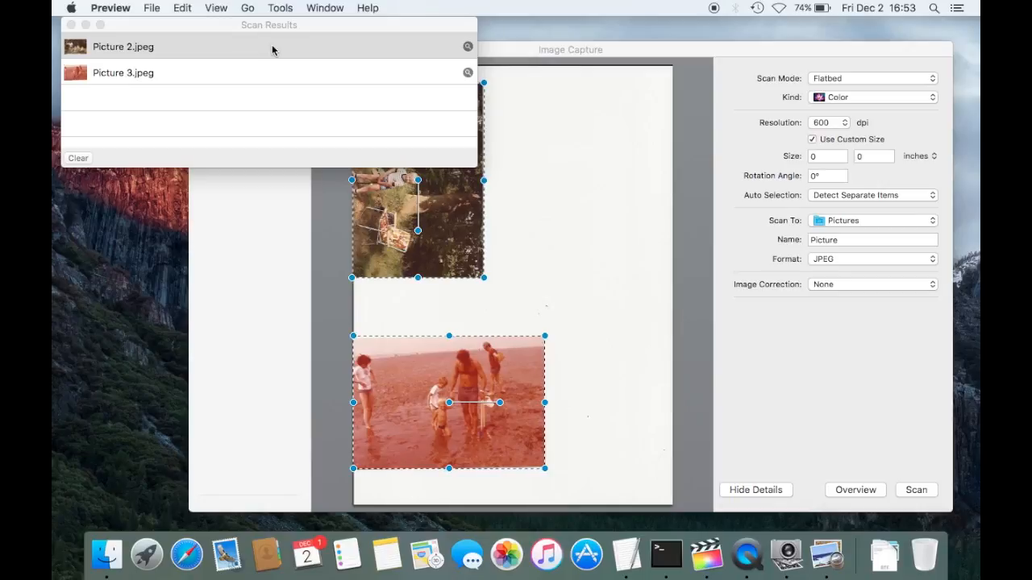